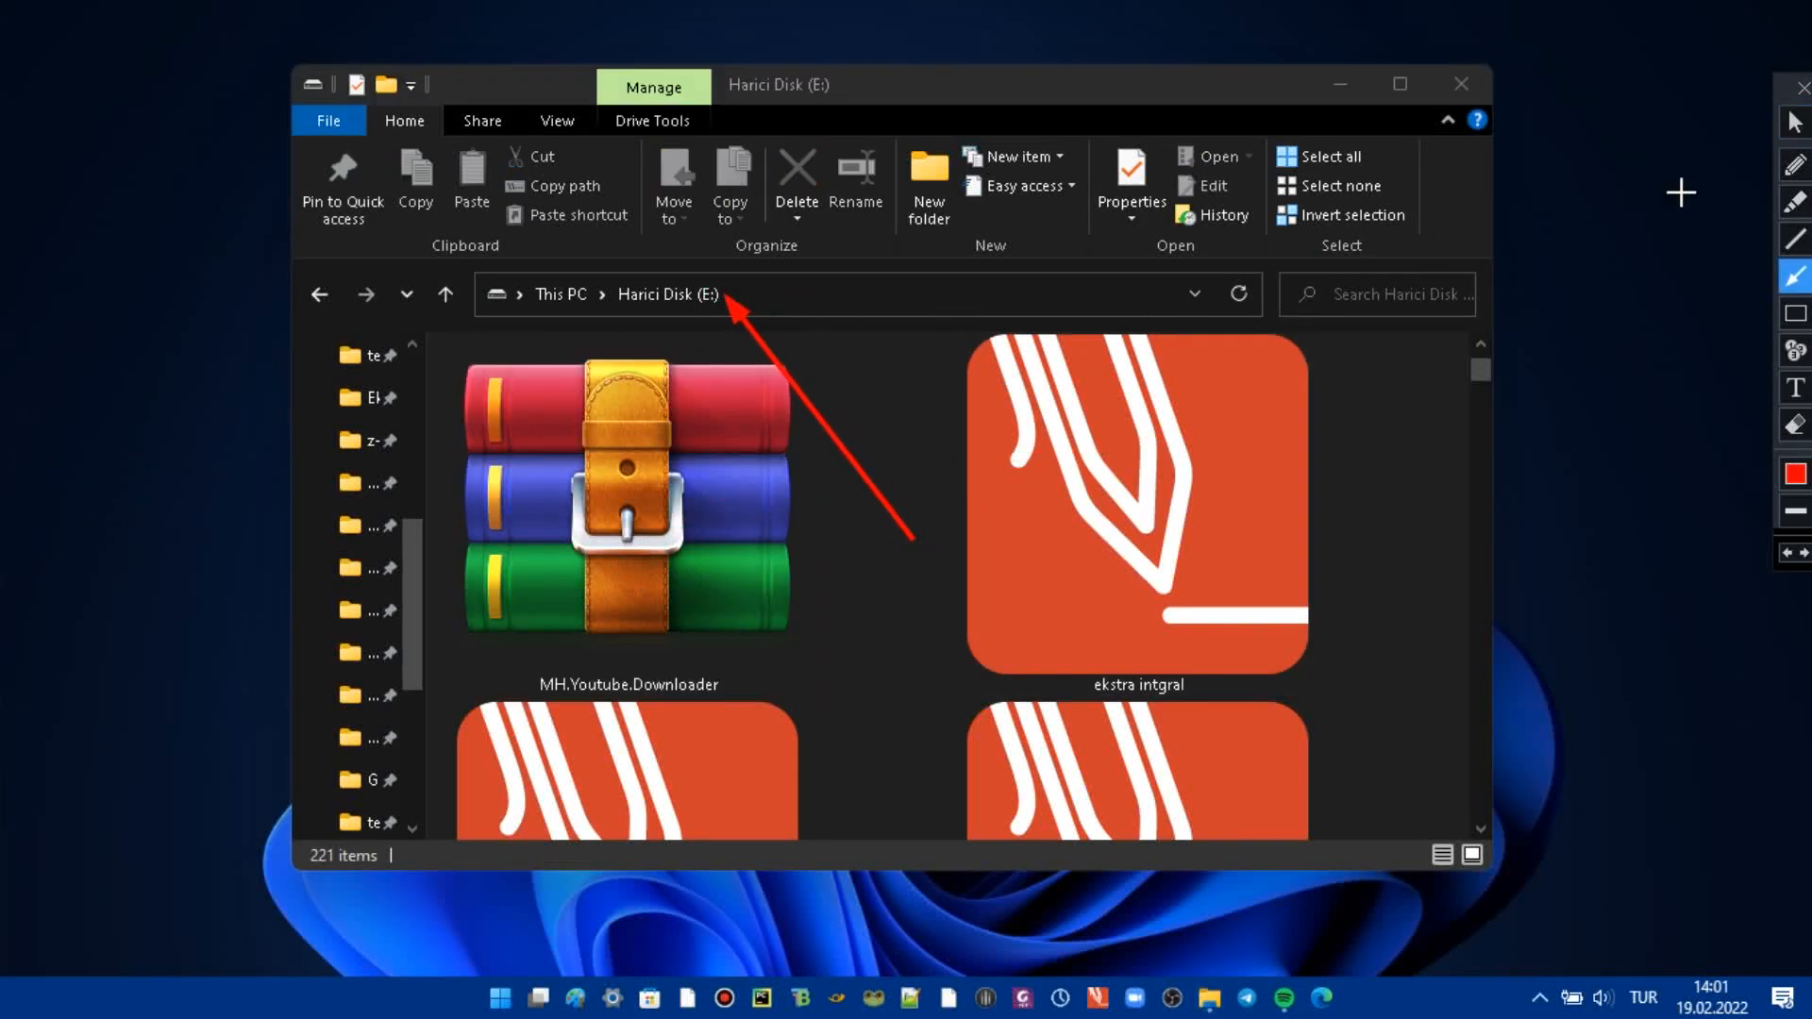
# - Start a Windows search for cmd so Command Prompt shows as the best match
pyautogui.click(808, 295)
pyautogui.write('cmd')
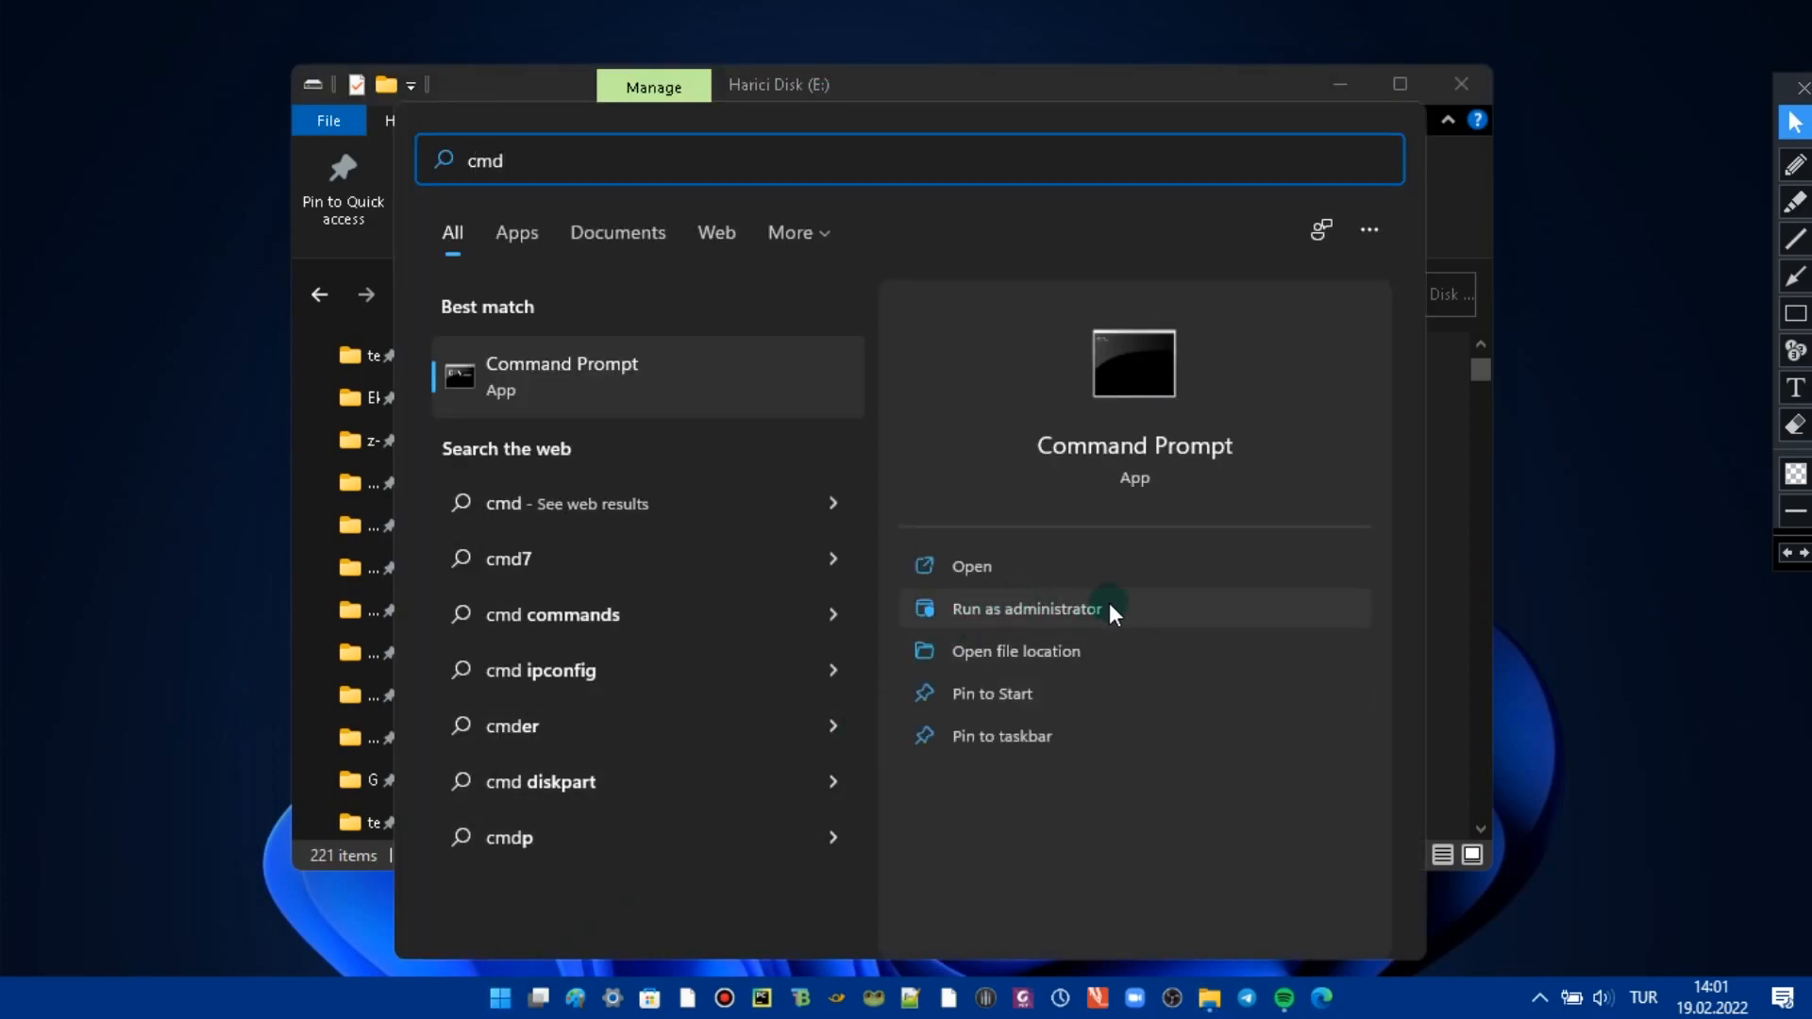
# - Launch Command Prompt as administrator and make the MH.Youtube.Downloader archive's name editable to copy it
pyautogui.click(1026, 608)
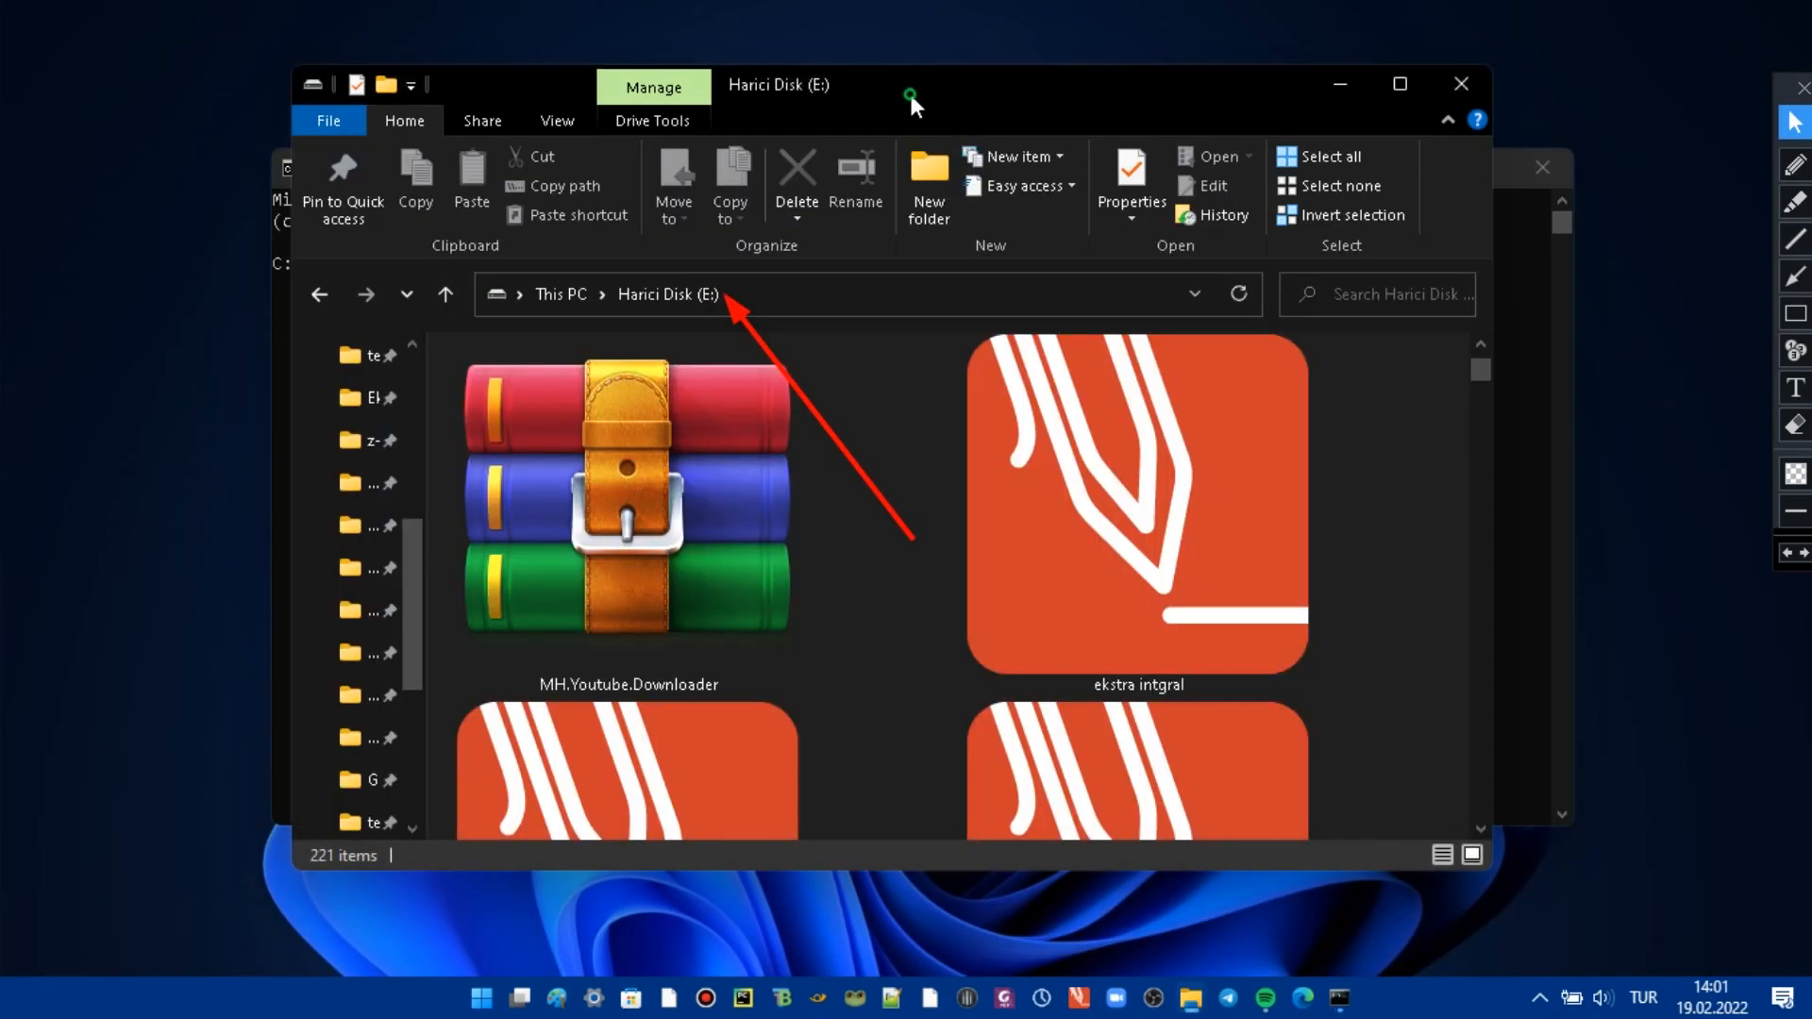
pyautogui.rightClick(628, 497)
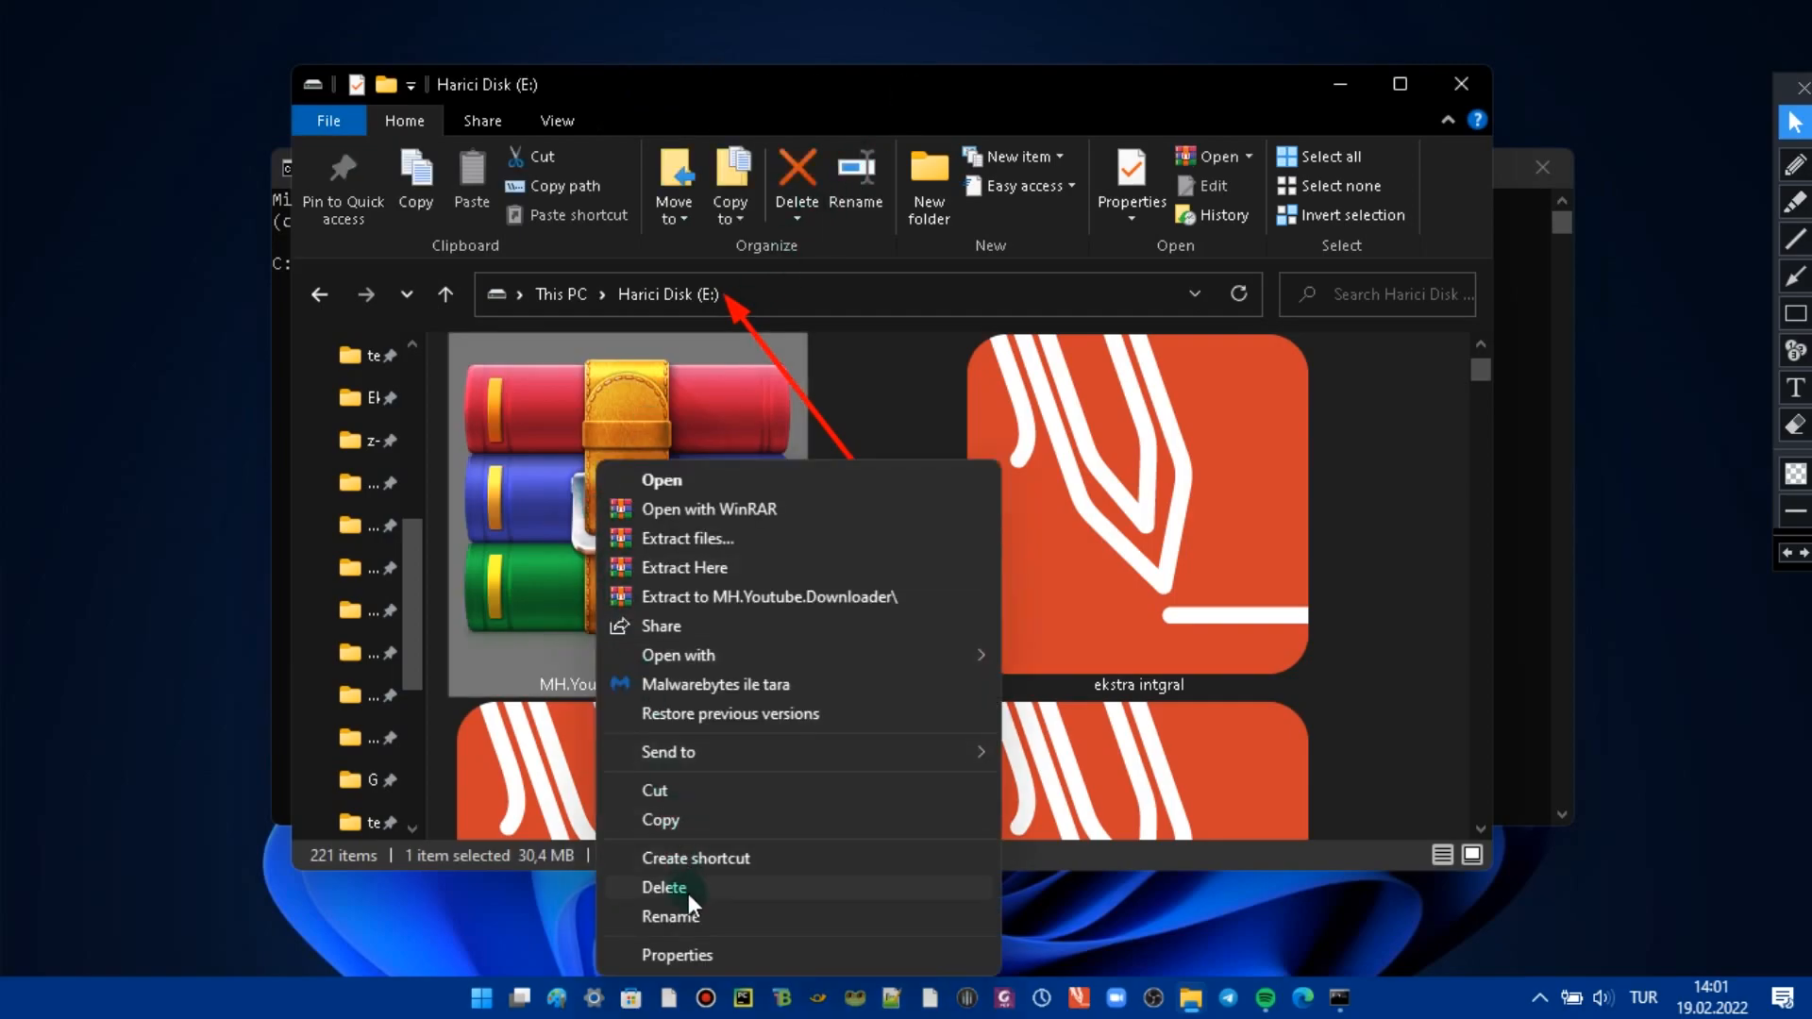
pyautogui.click(670, 915)
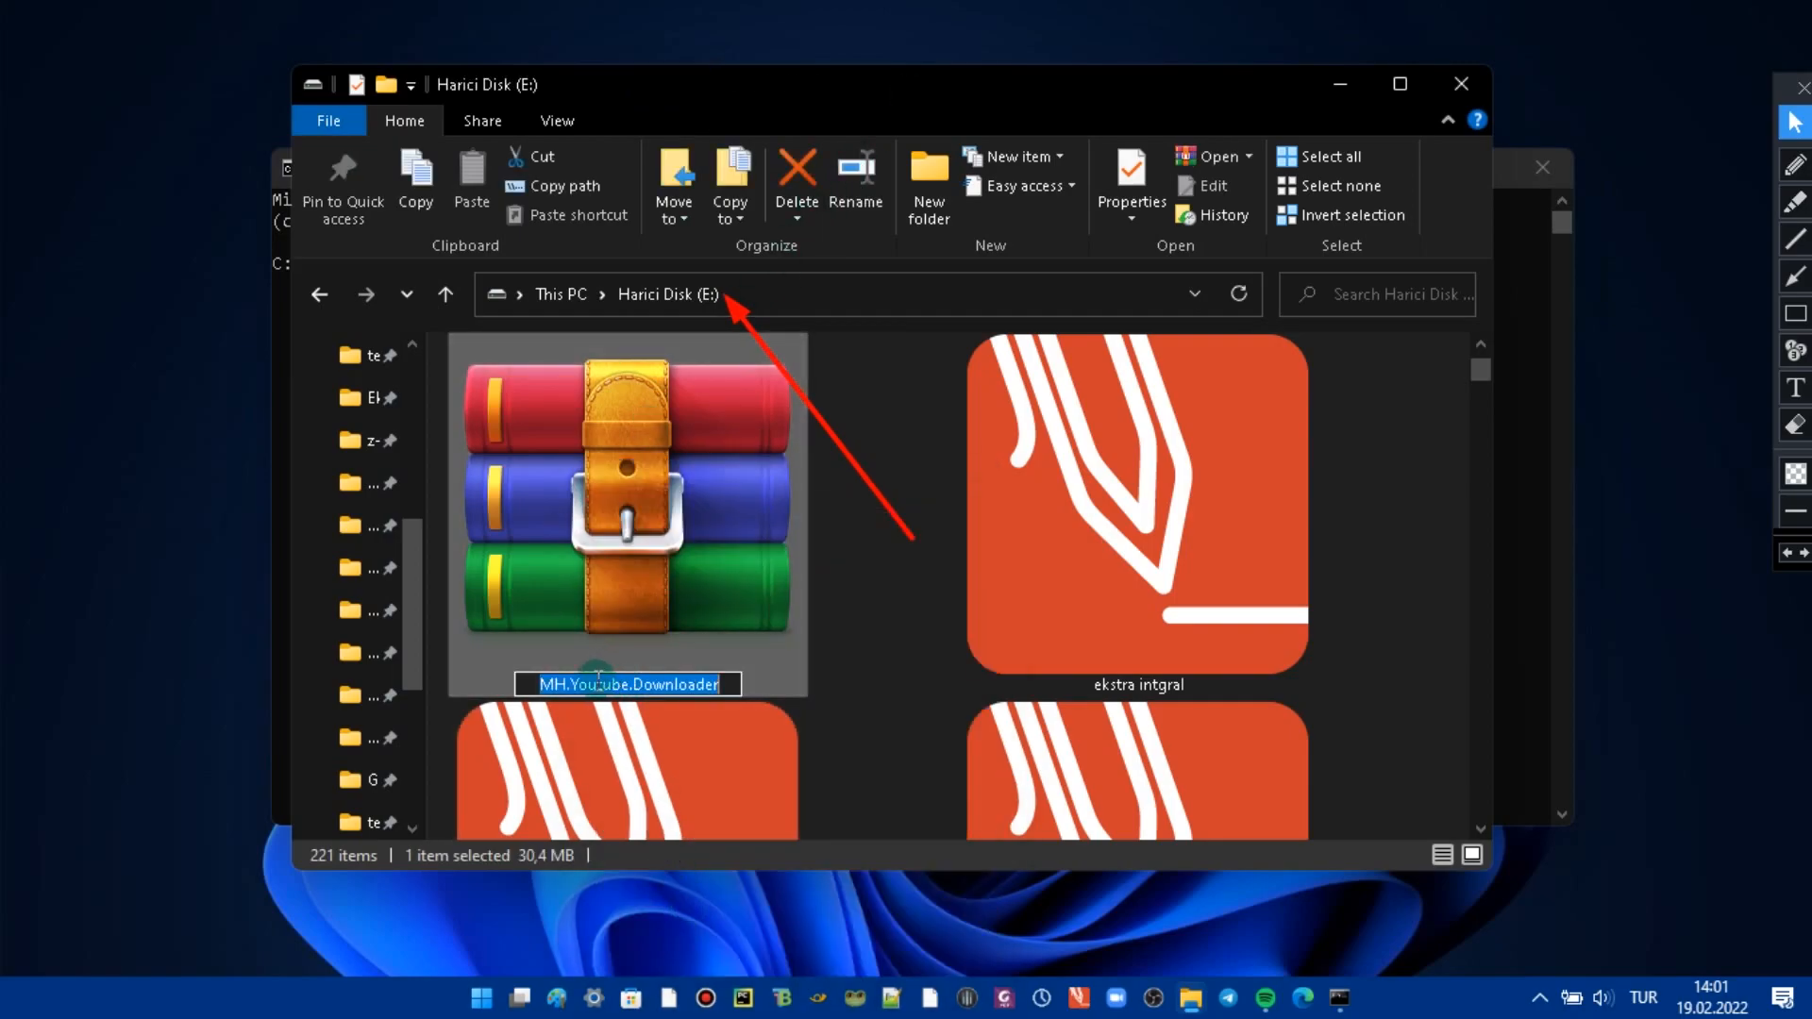
pyautogui.moveTo(680, 419)
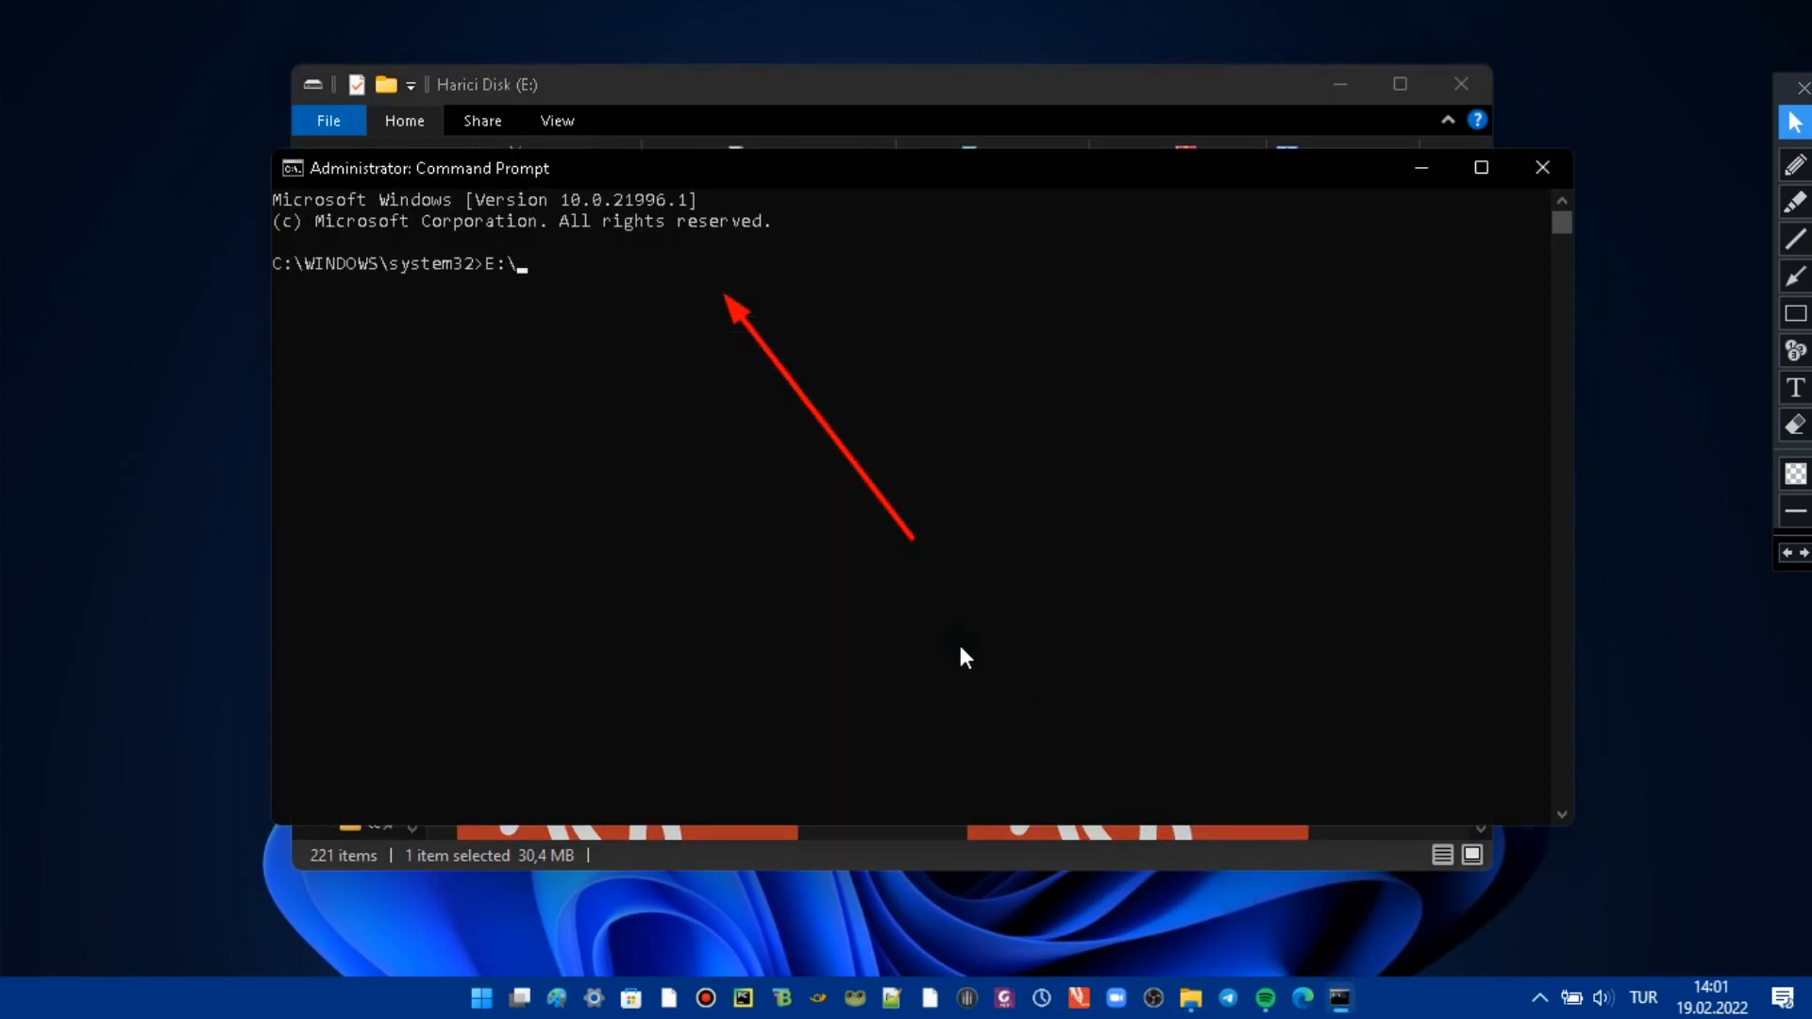
# - Run 'dir /x' after the MX.Youtube.Downloader path, getting a not-recognized command error
pyautogui.write('MX.Youtube.Downloader')
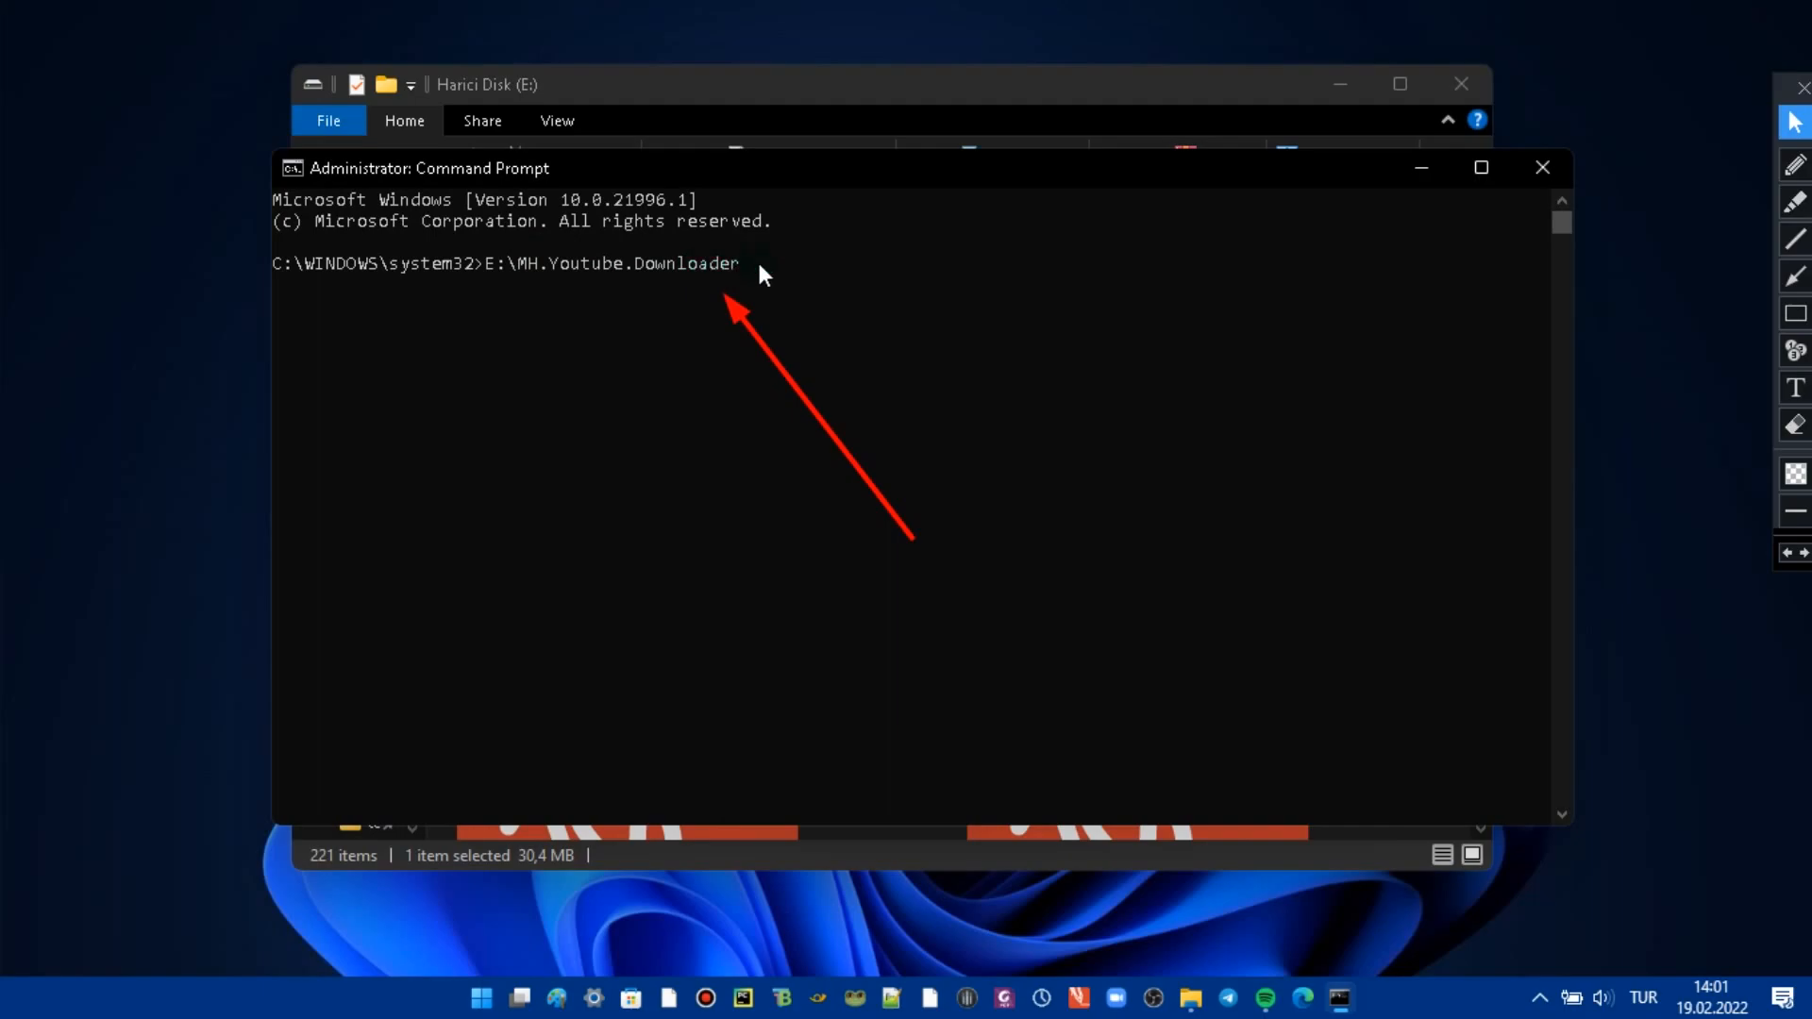
pyautogui.write('dir')
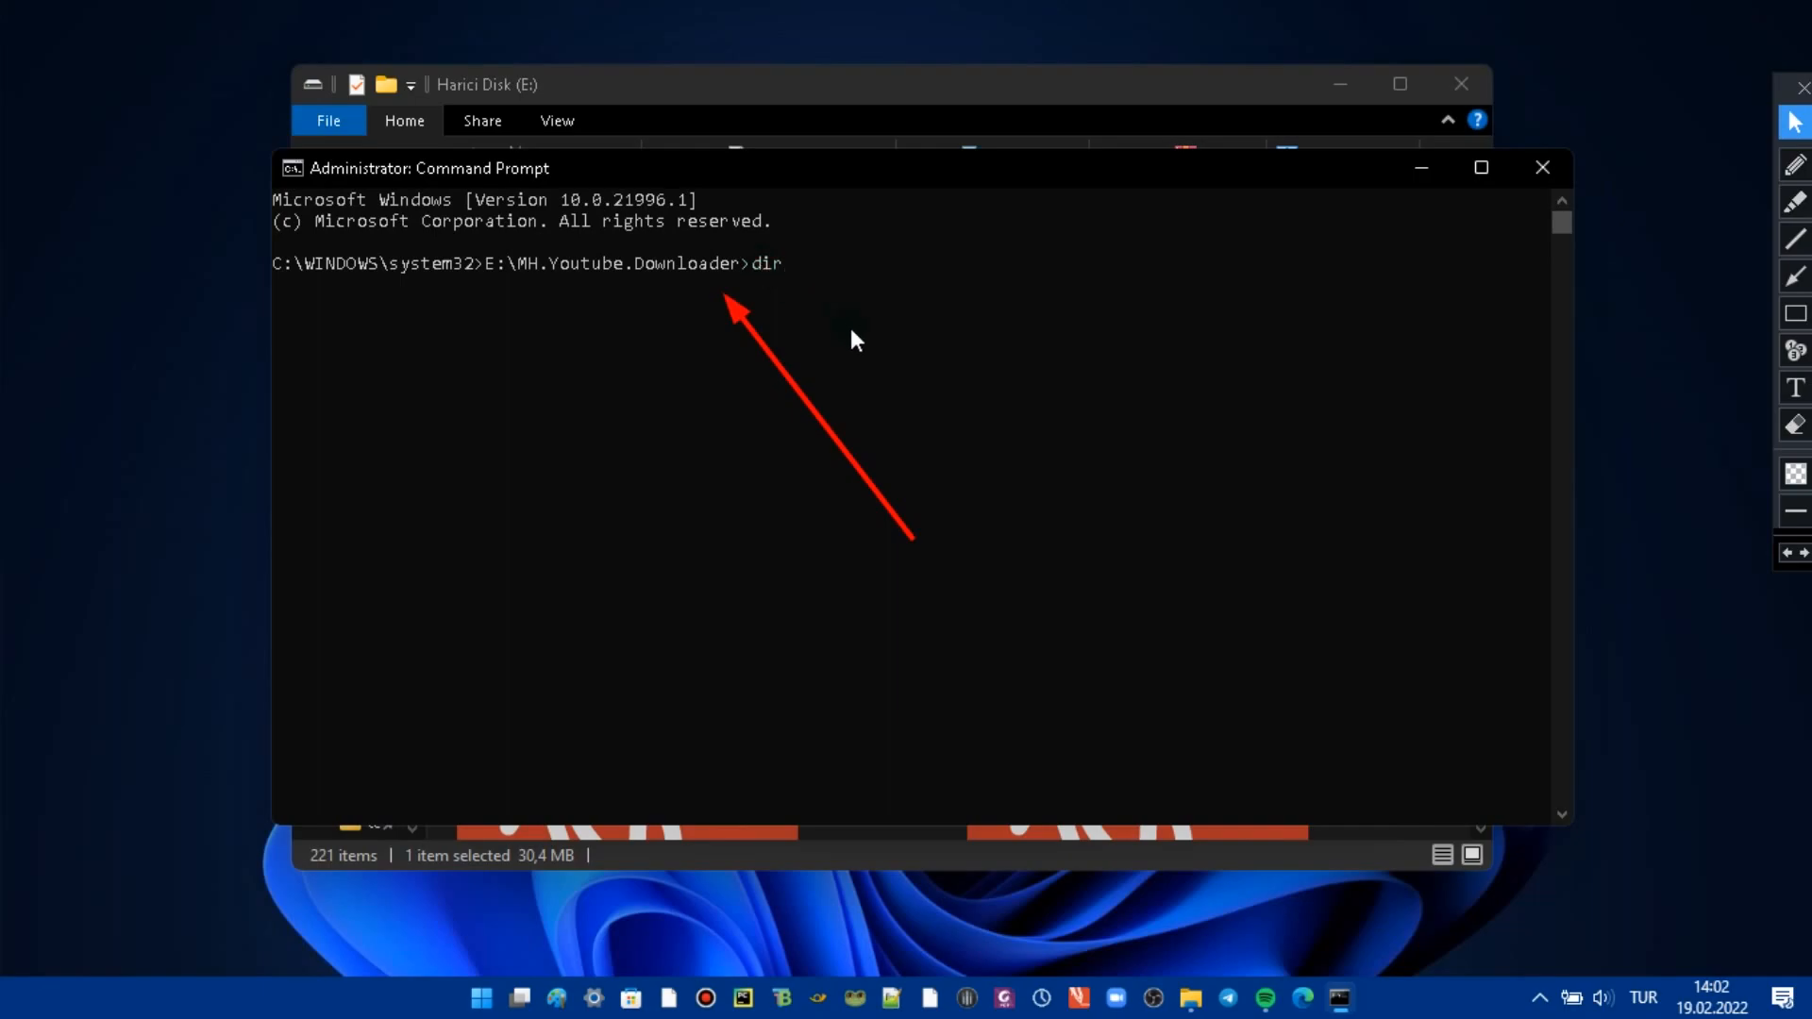
pyautogui.write('/x')
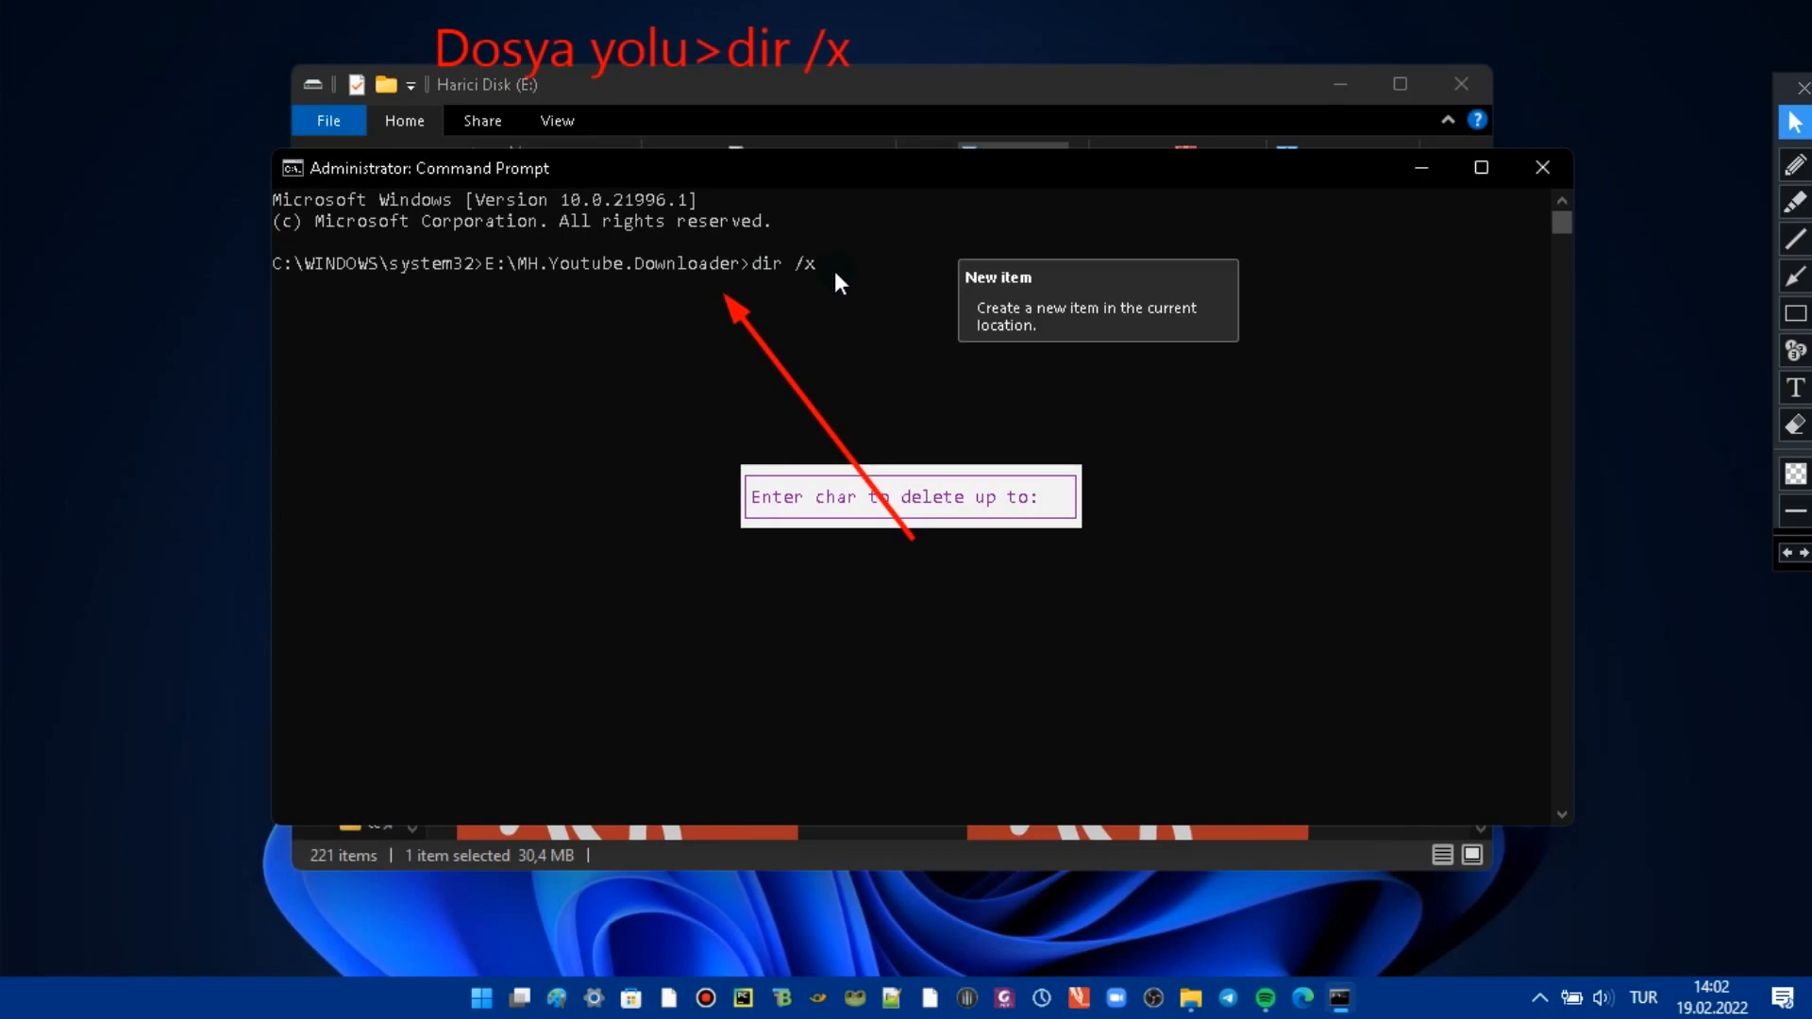
pyautogui.press('enter')
pyautogui.write('E:\\MH.Youtube.Downloader>')
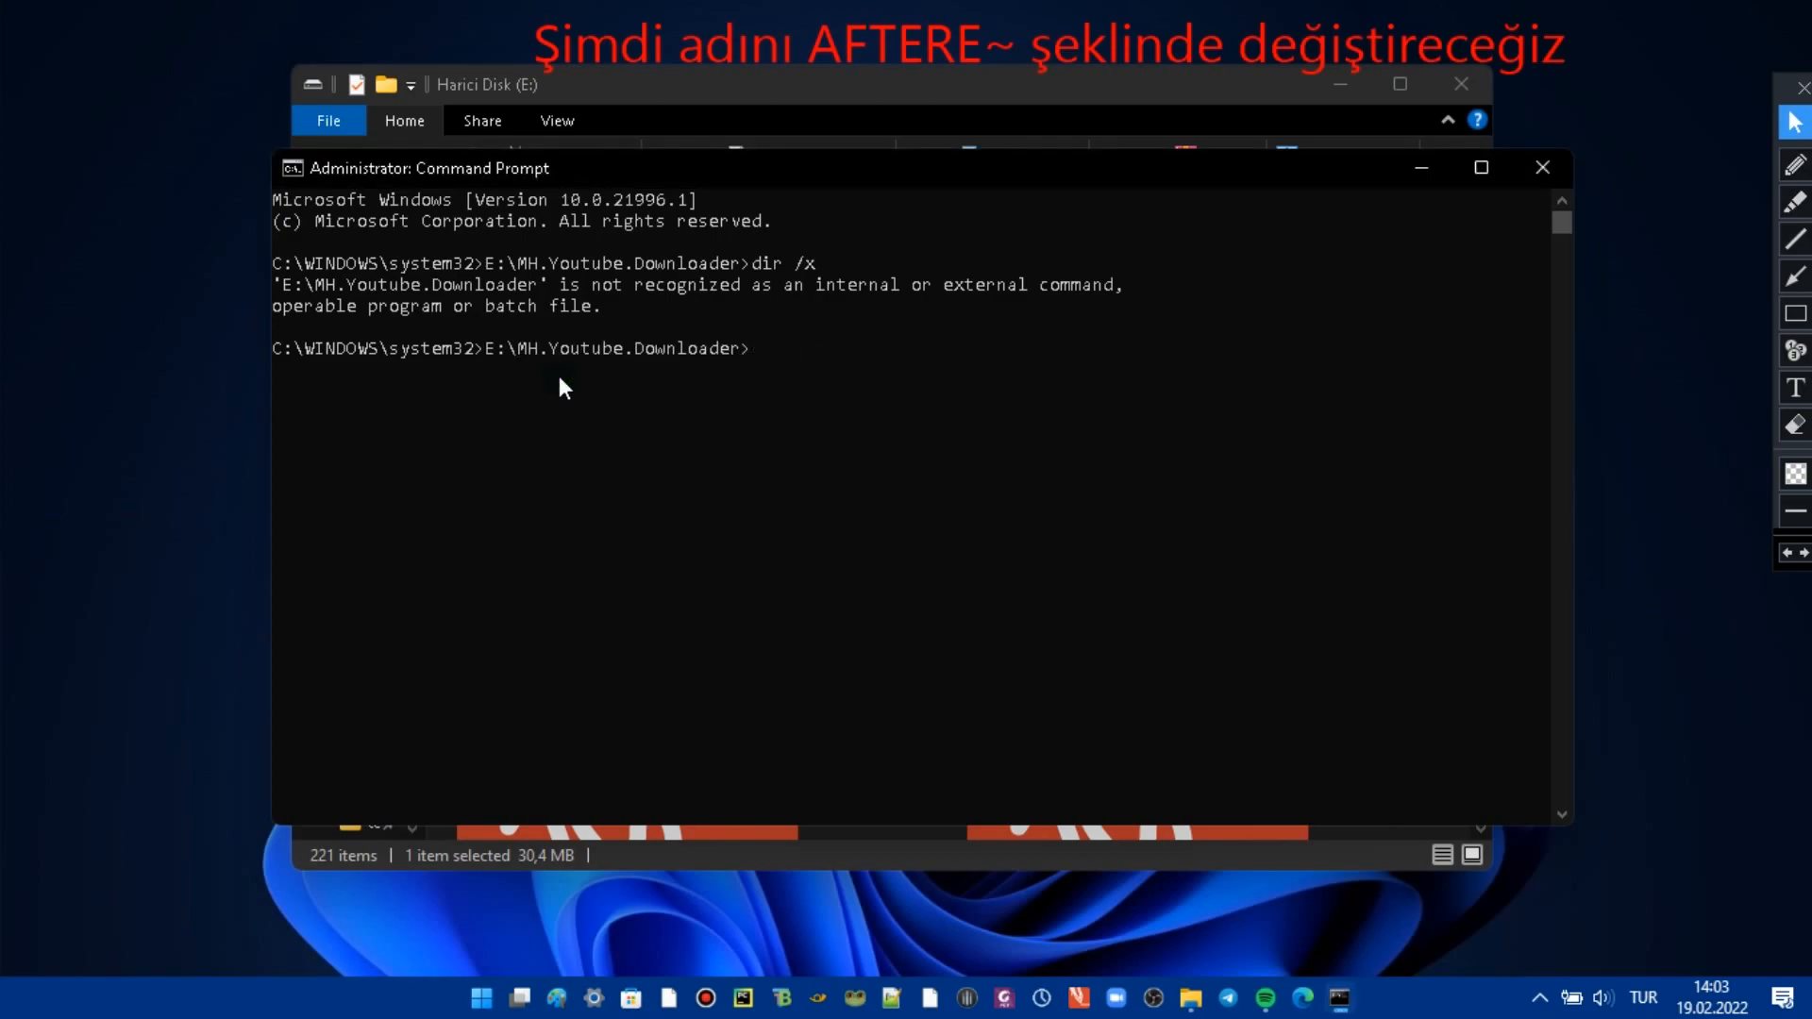
# - Enter 'rmdir /q/s AFTERE~1' to remove the archive by its short name
pyautogui.write('r')
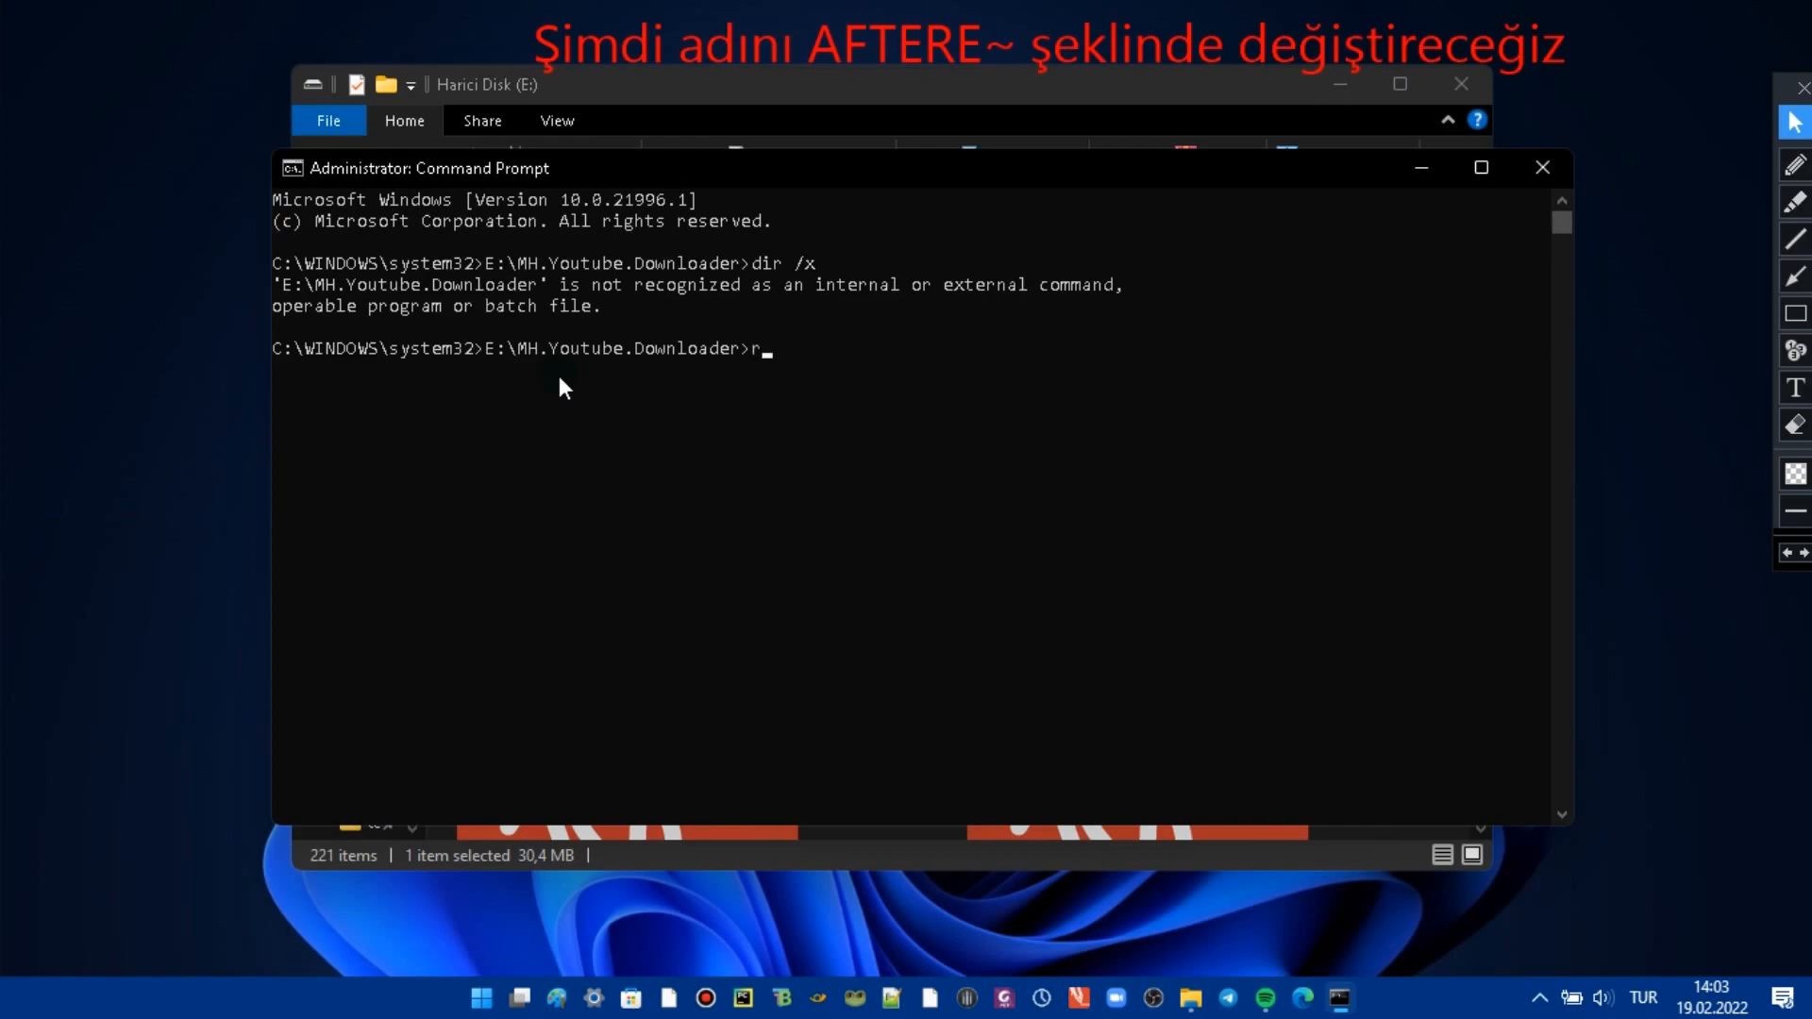
pyautogui.write('md')
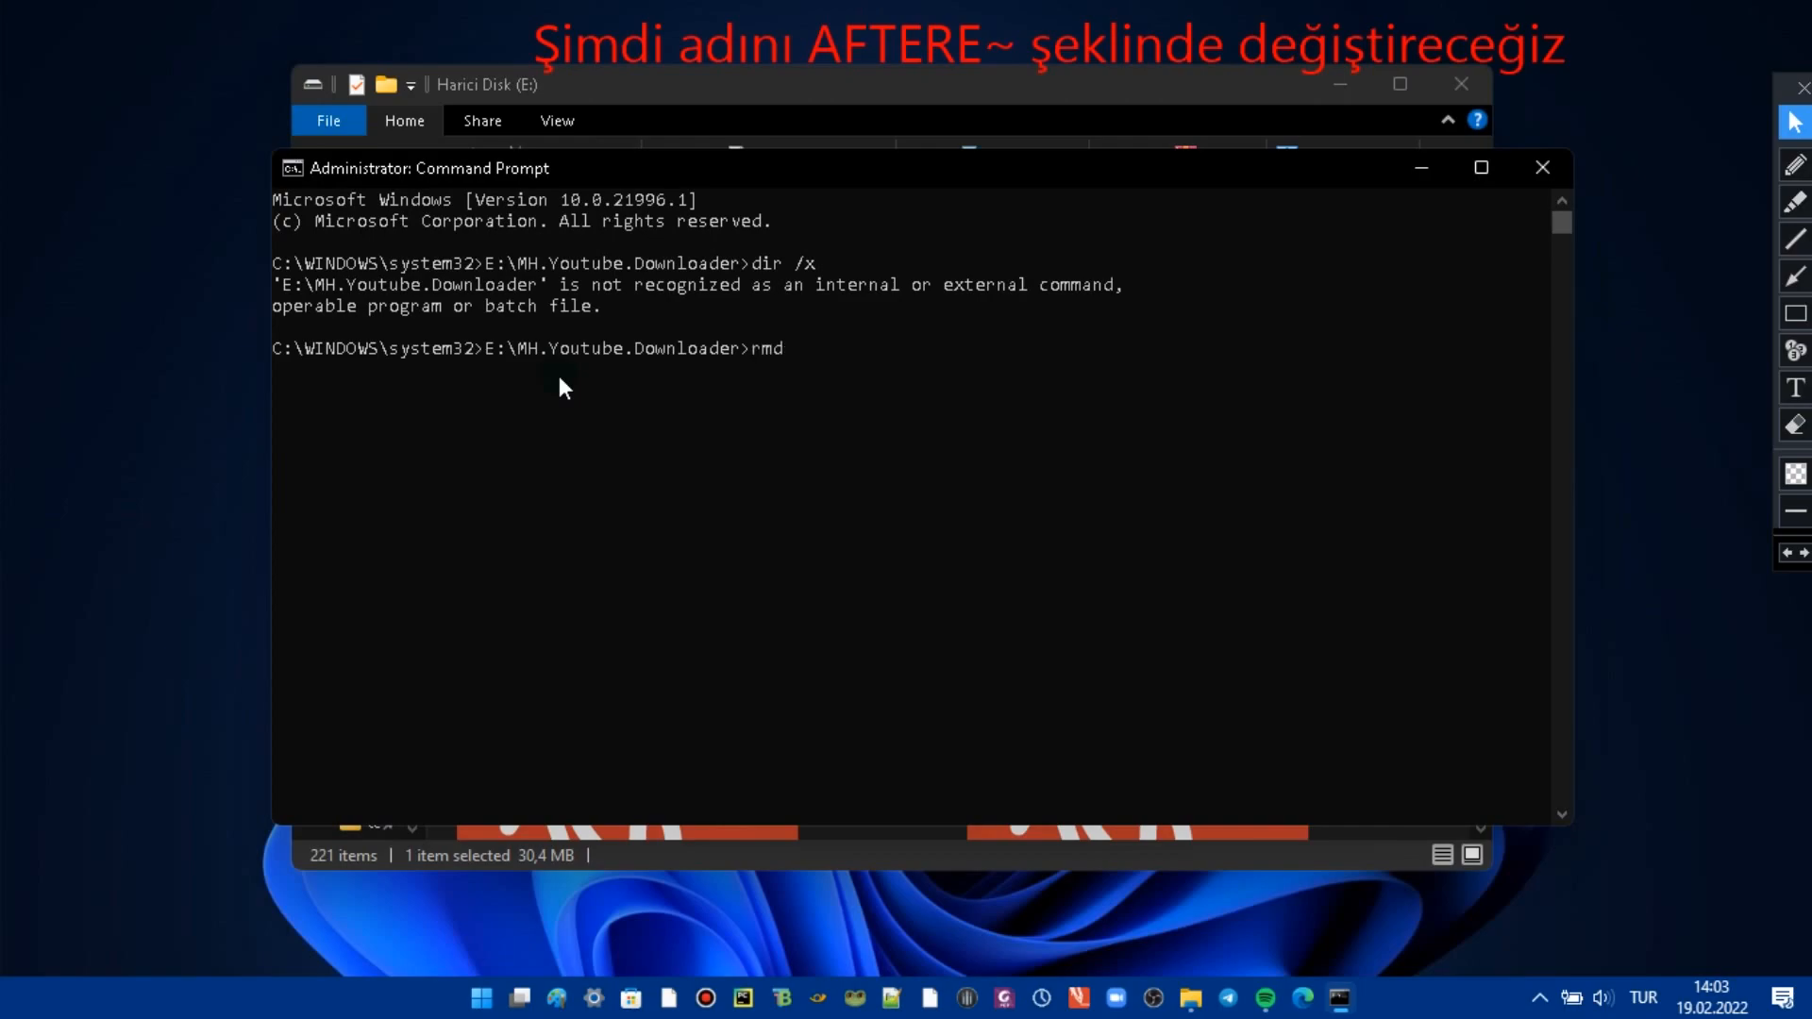
pyautogui.write('ir')
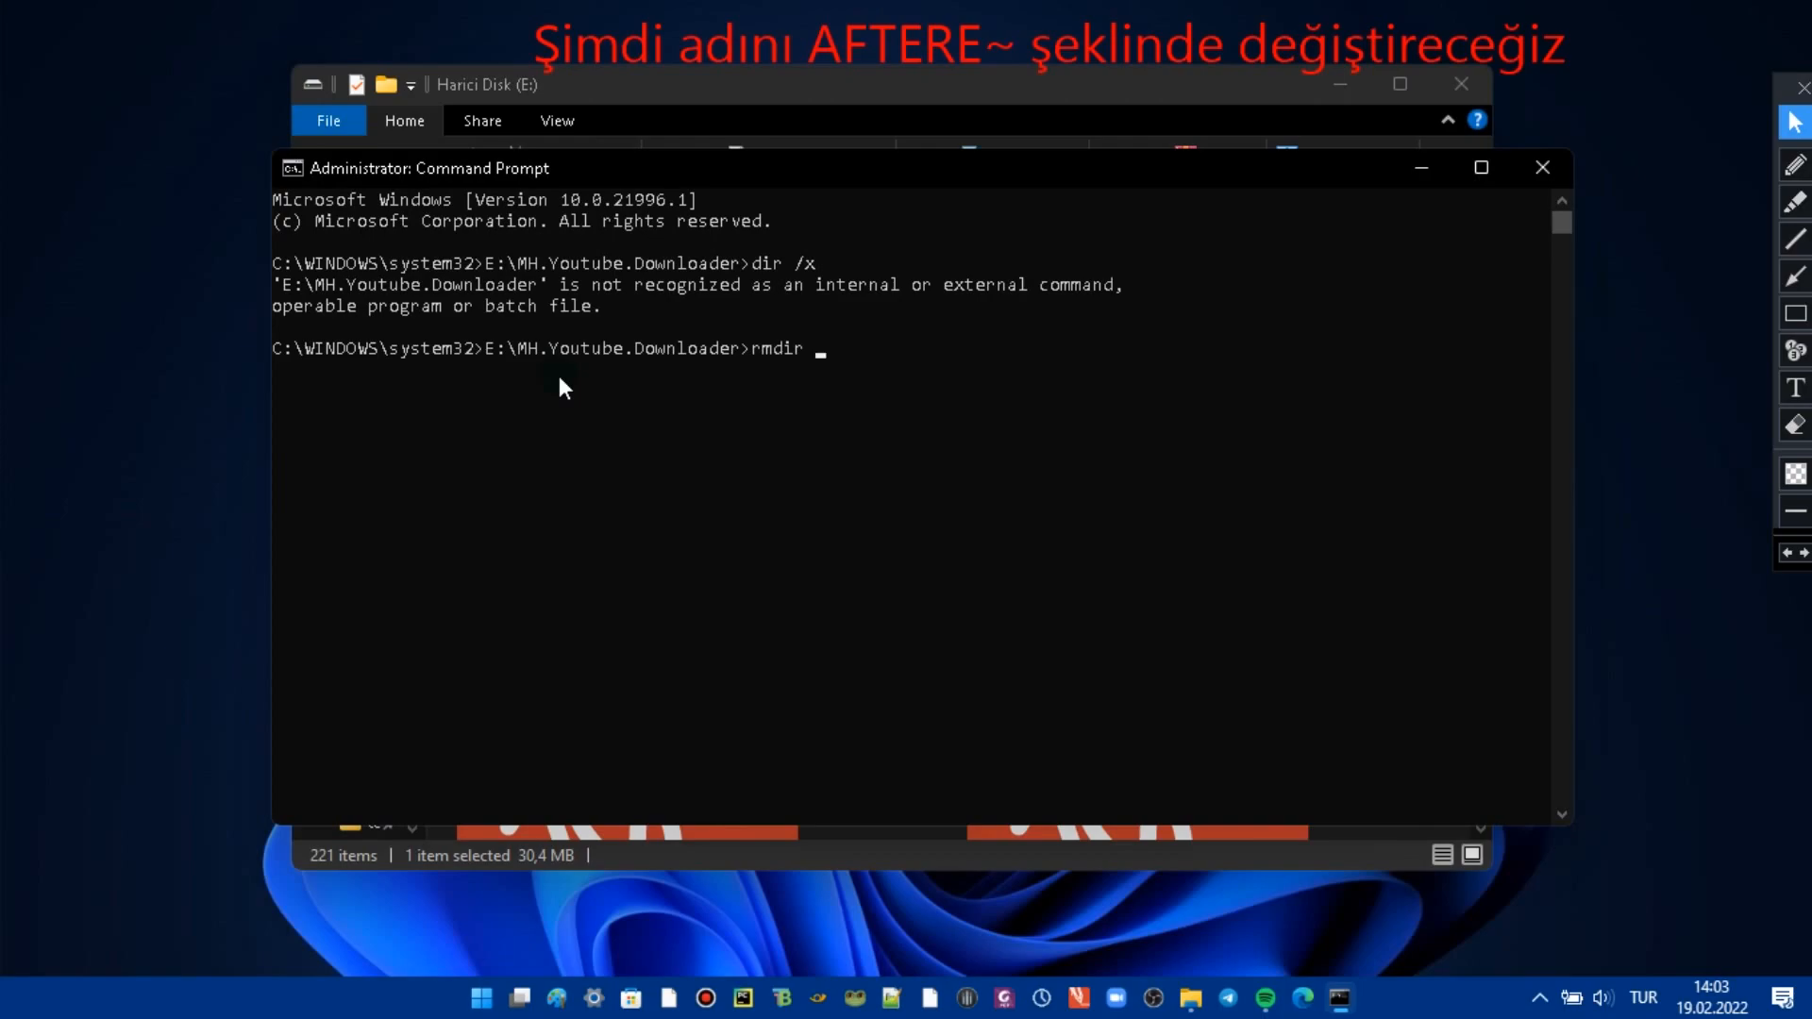
pyautogui.write('/q/s')
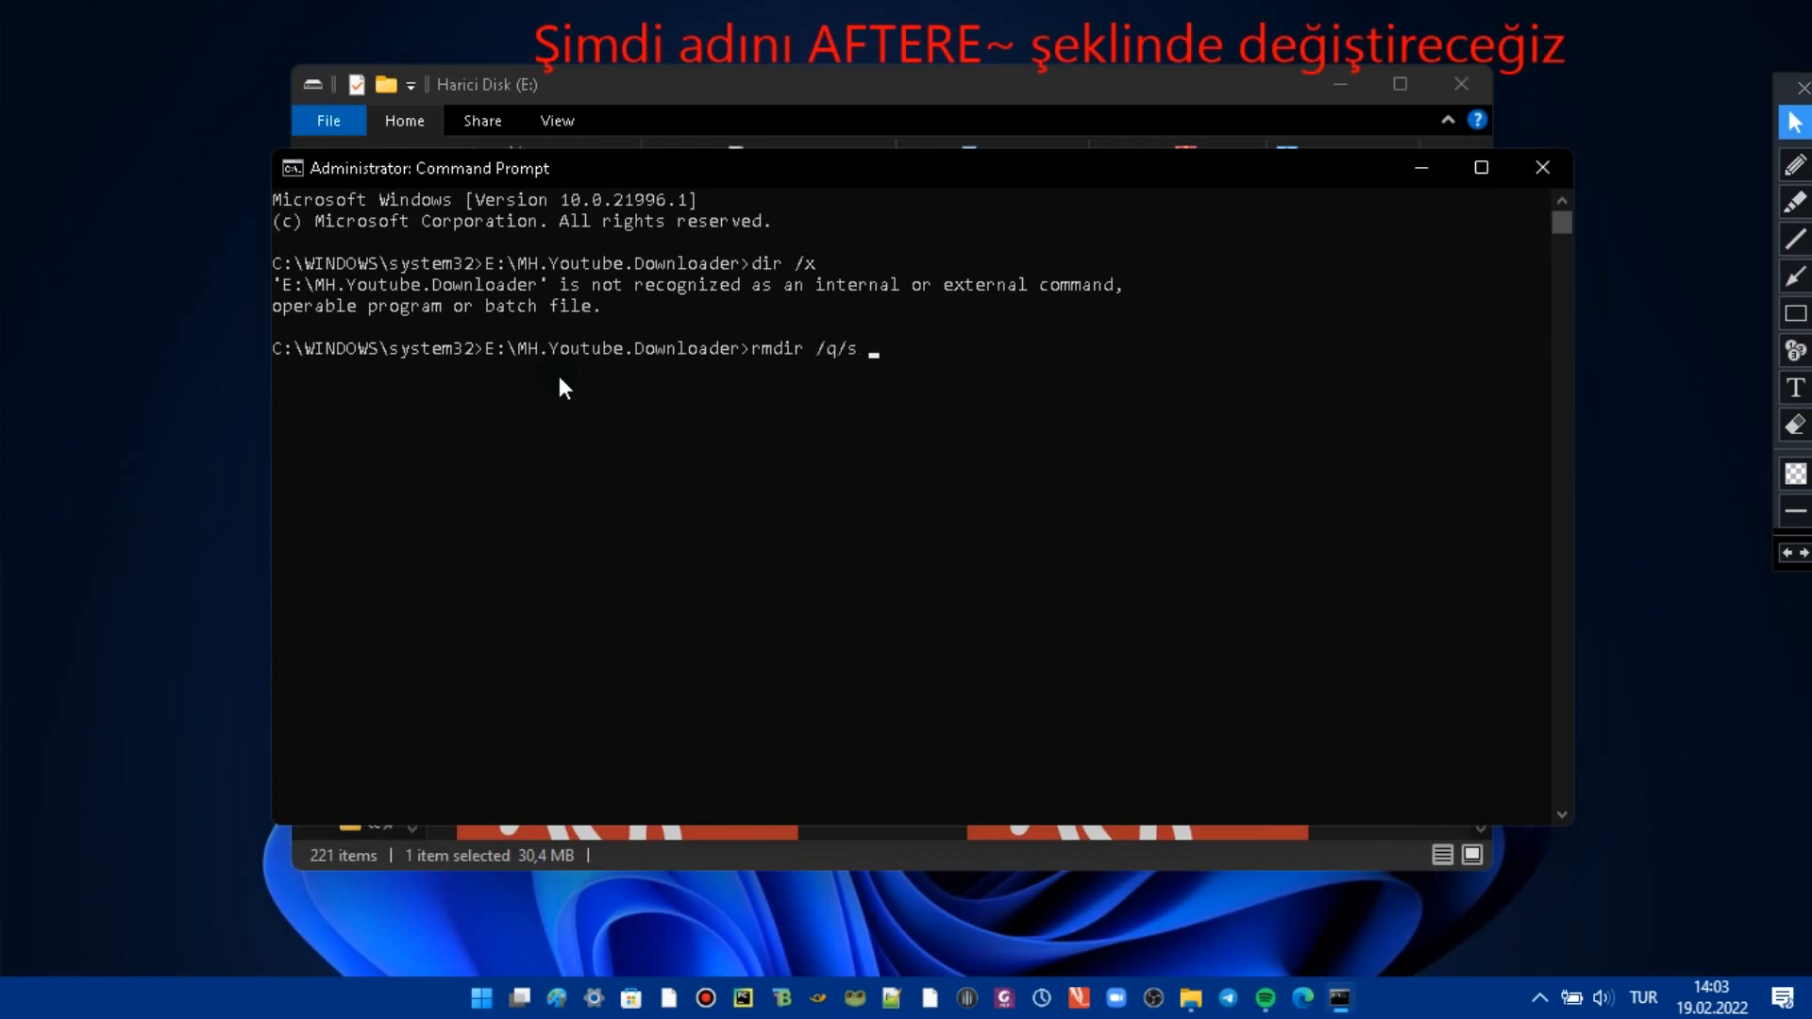
pyautogui.write('AFTERE')
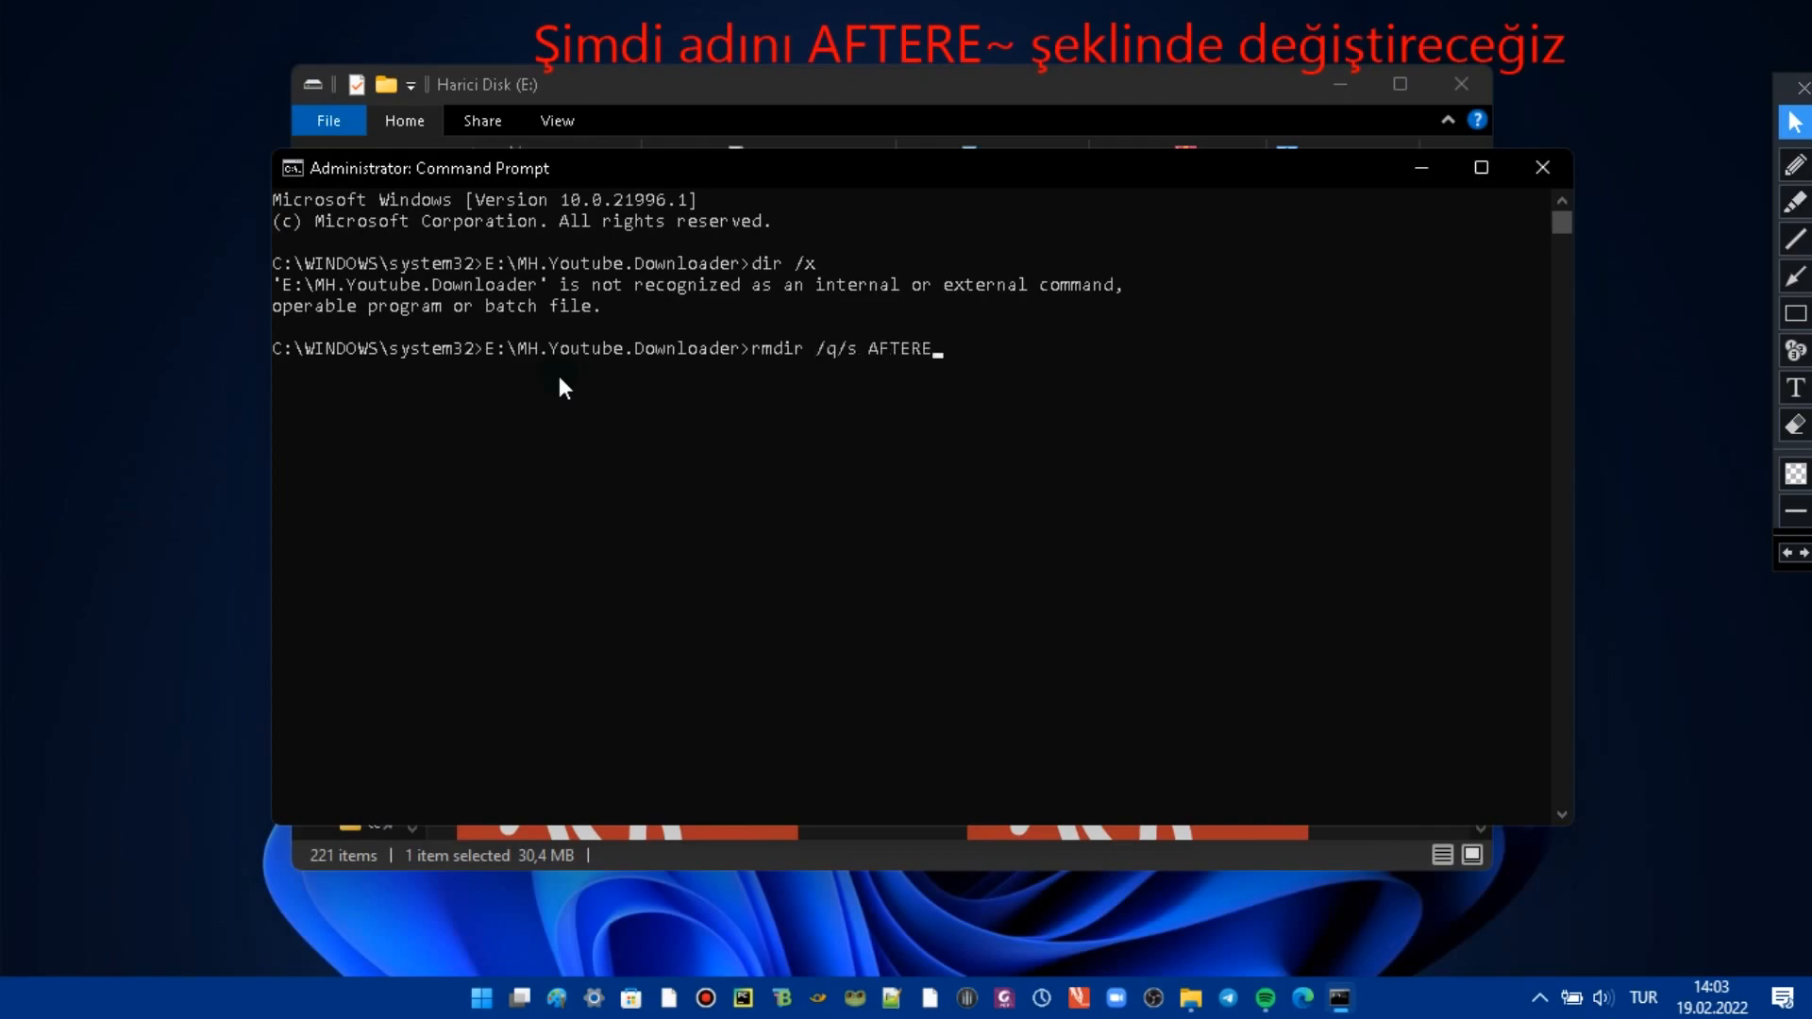
pyautogui.write('~1')
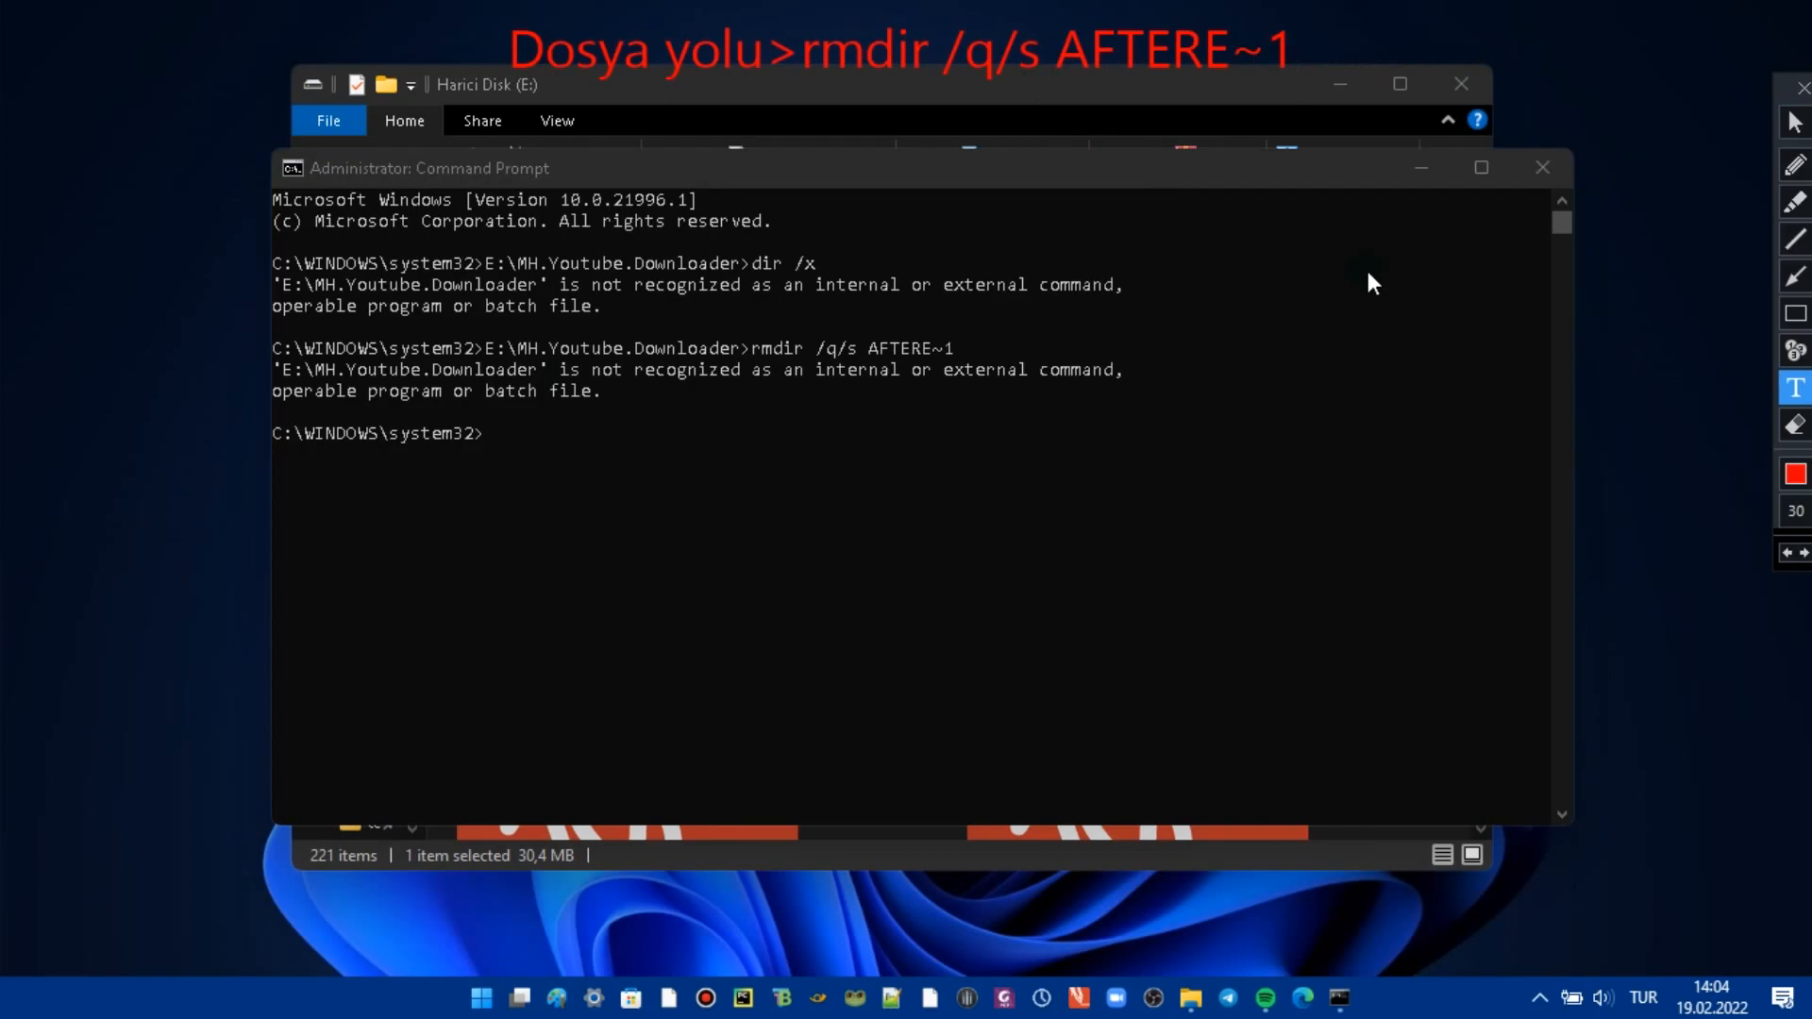
pyautogui.moveTo(493, 15); pyautogui.dragTo(725, 83)
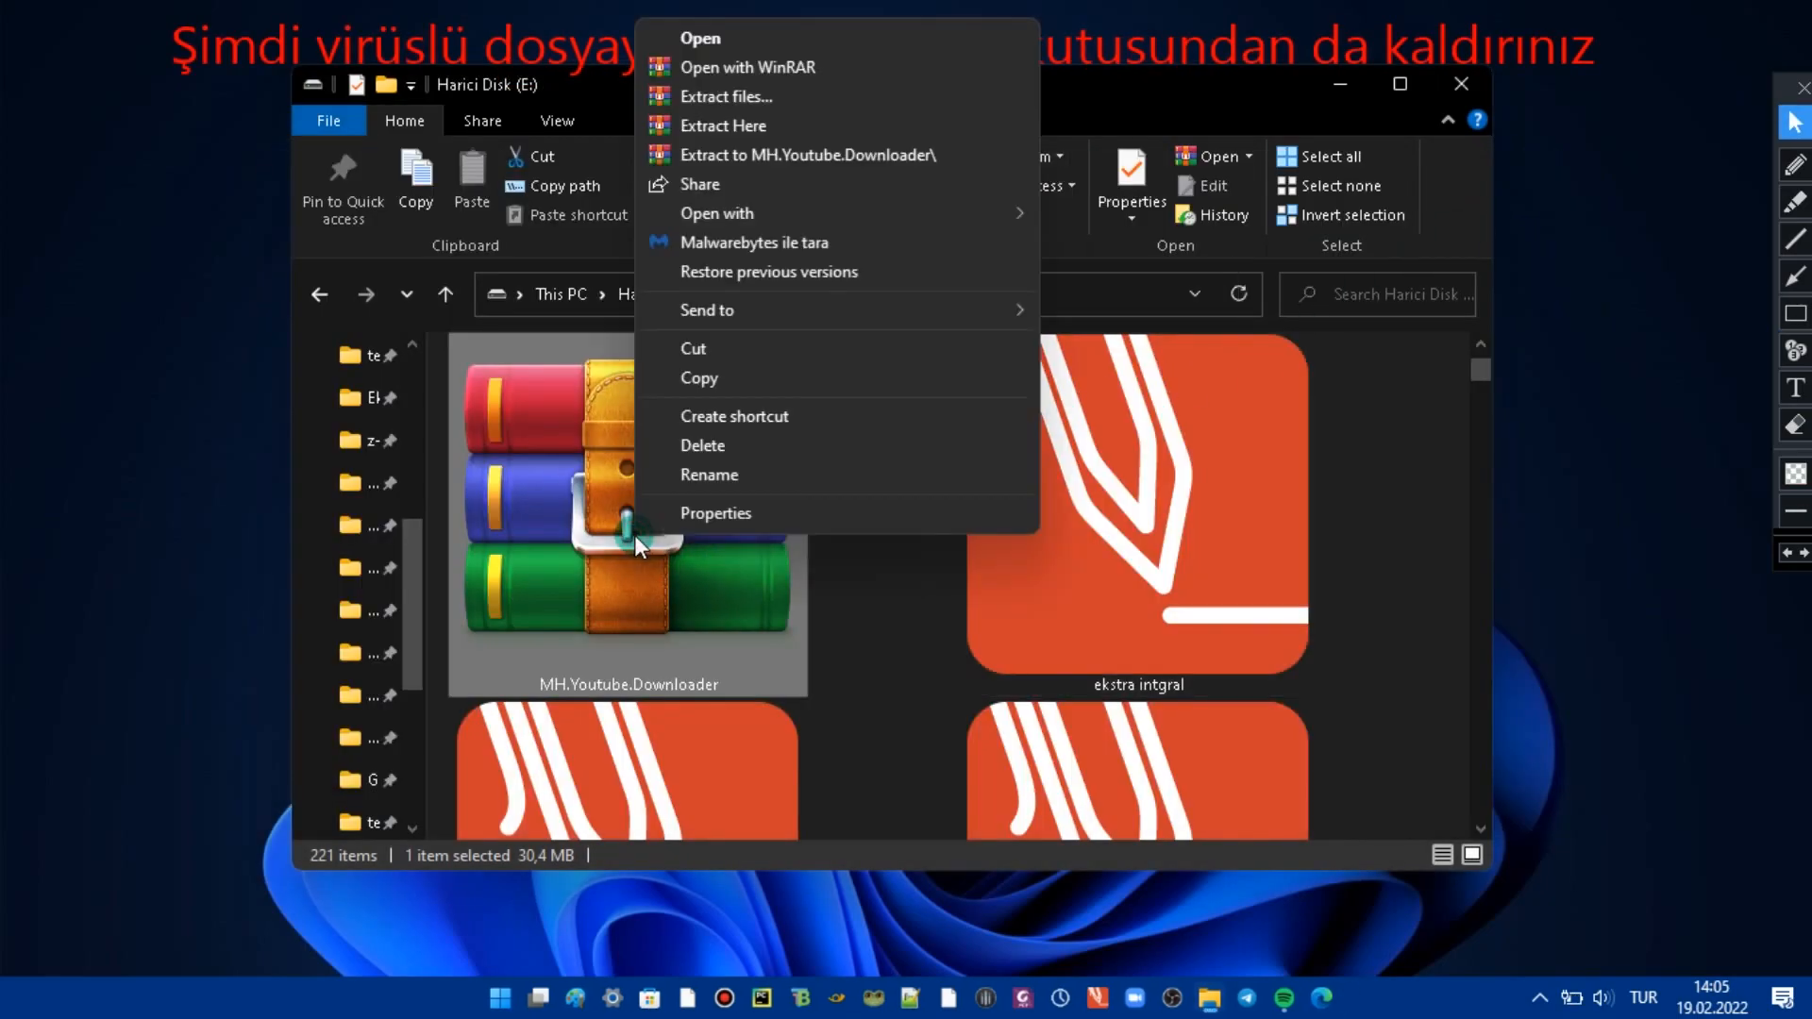
# - Delete the MH.Youtube.Downloader archive from E:, then delete it again from the Recycle Bin
pyautogui.click(701, 444)
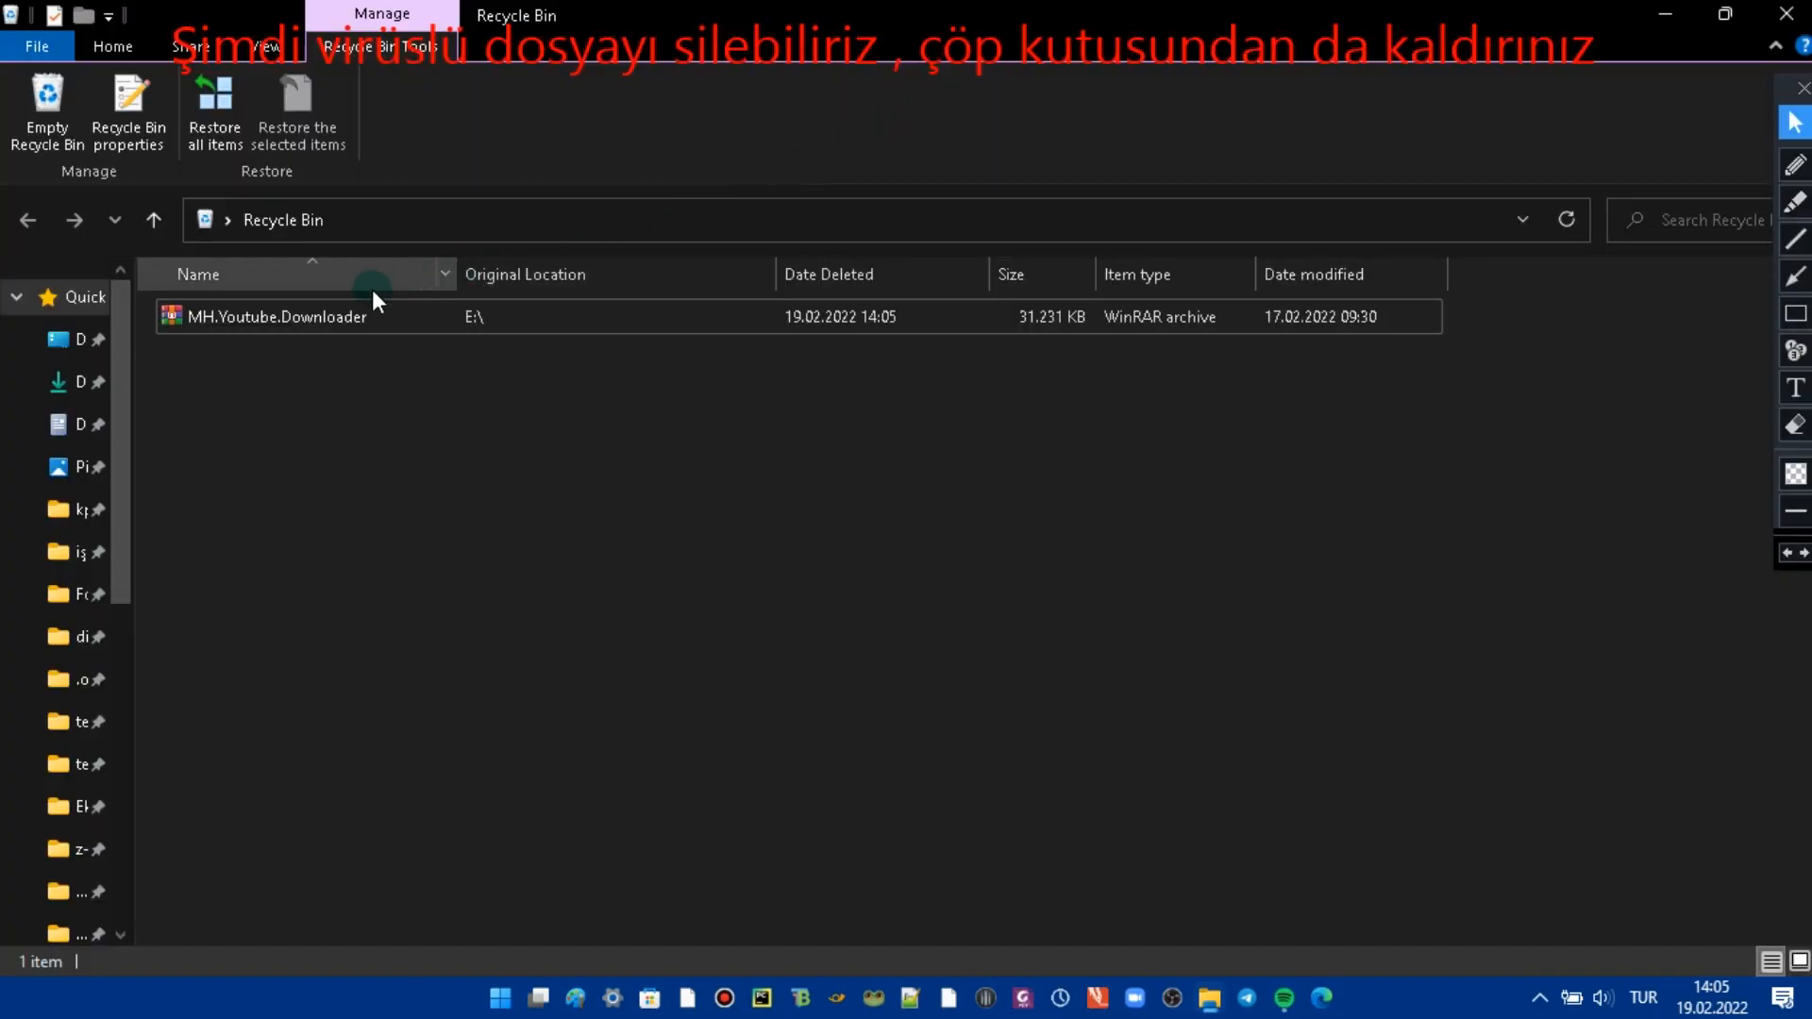
pyautogui.rightClick(231, 317)
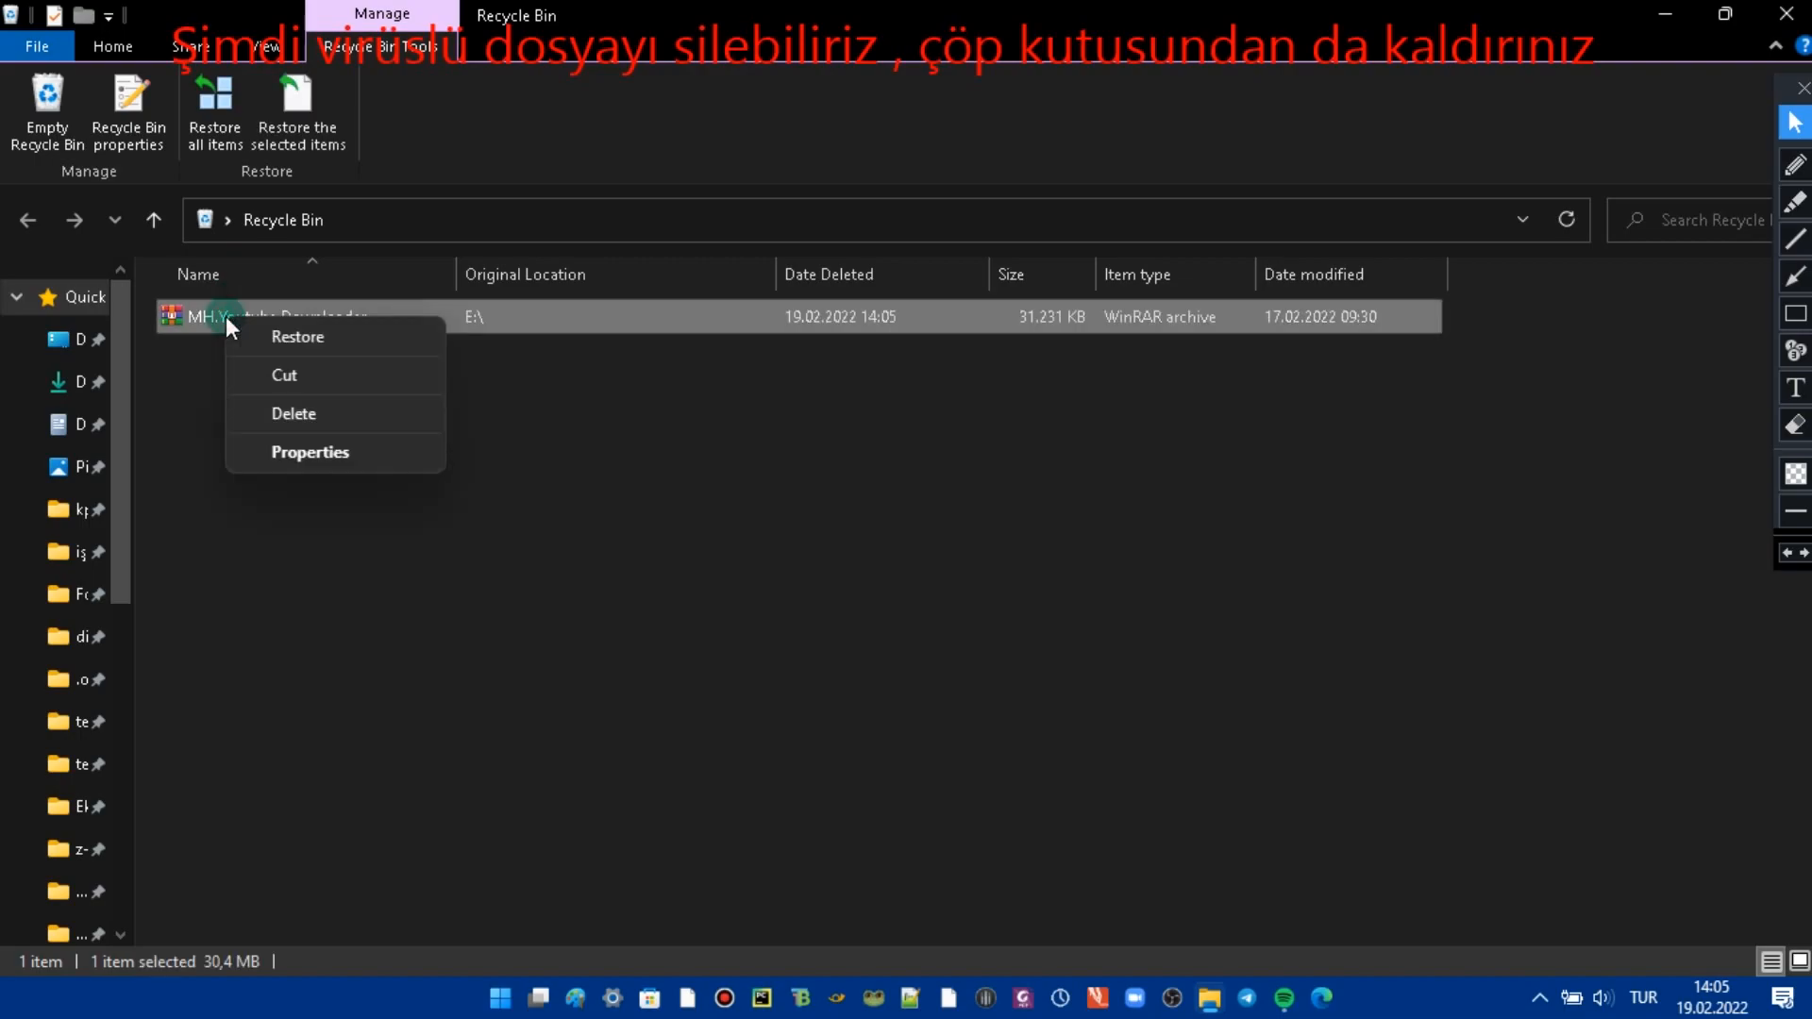
pyautogui.click(294, 412)
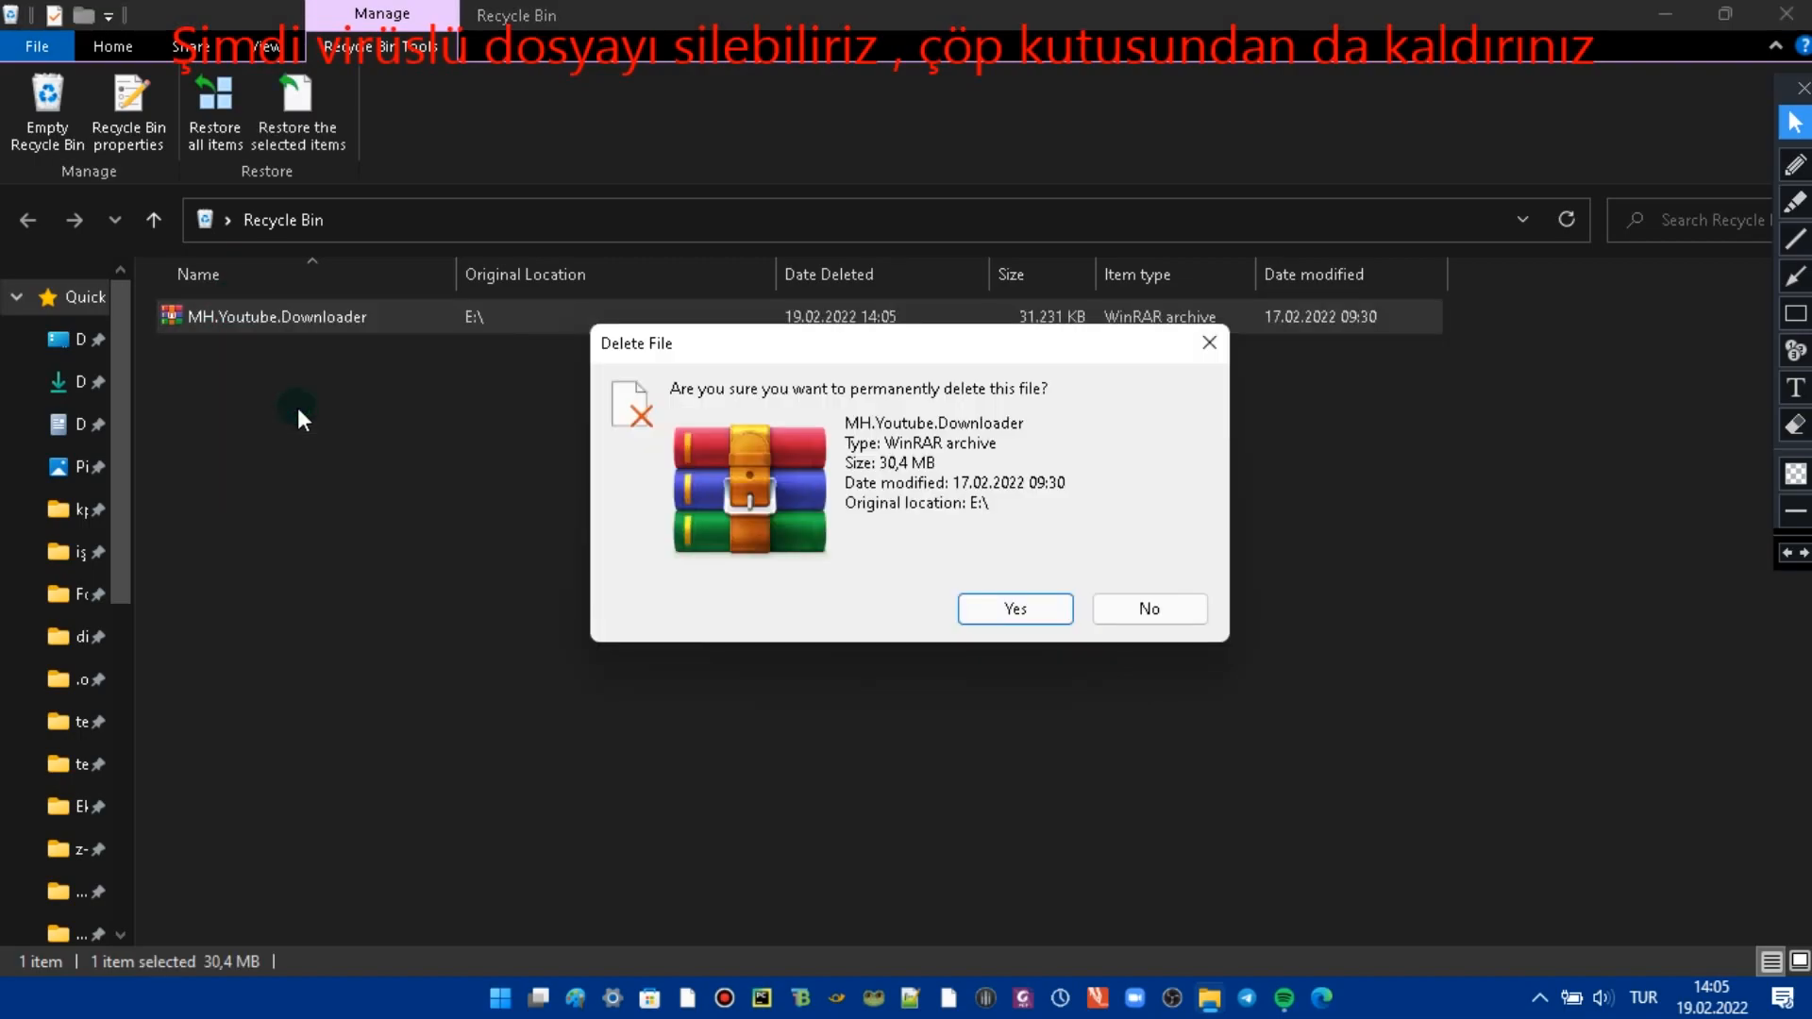